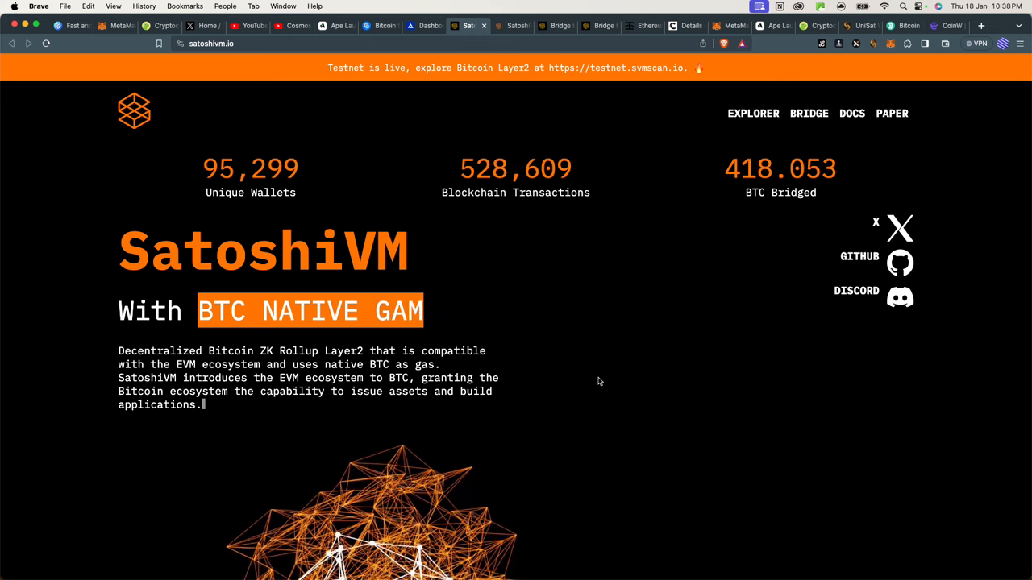
# Scroll the SatoshiVM page, then move to CoinGecko's market-cap price list led by Bitcoin.
pyautogui.scroll(-3)
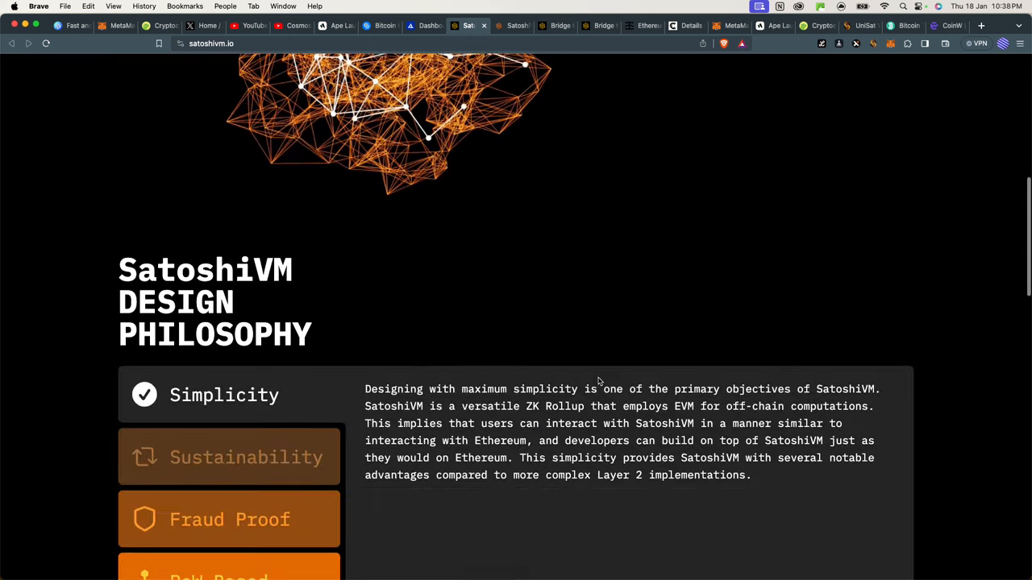
pyautogui.scroll(-3)
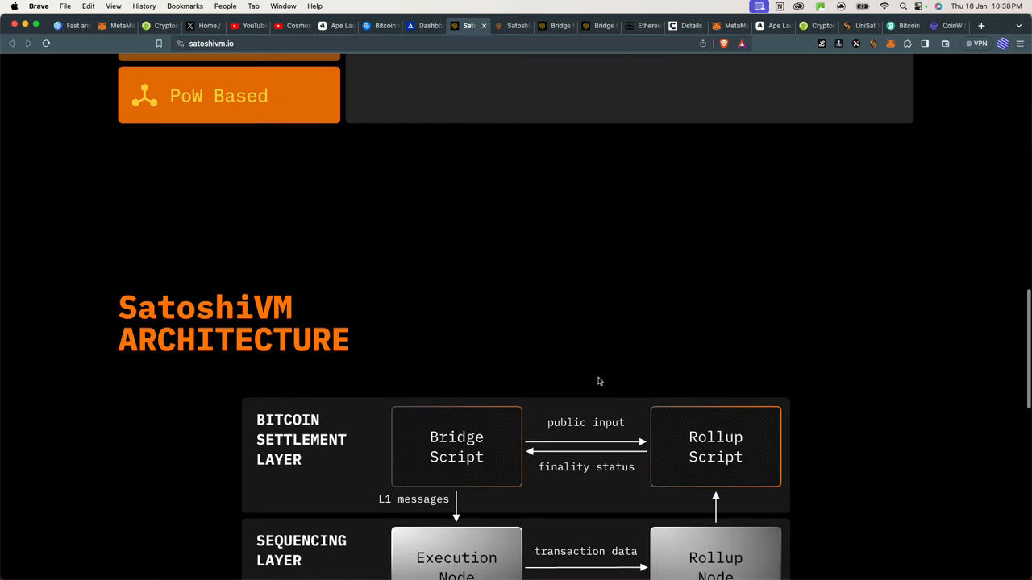
pyautogui.scroll(-3)
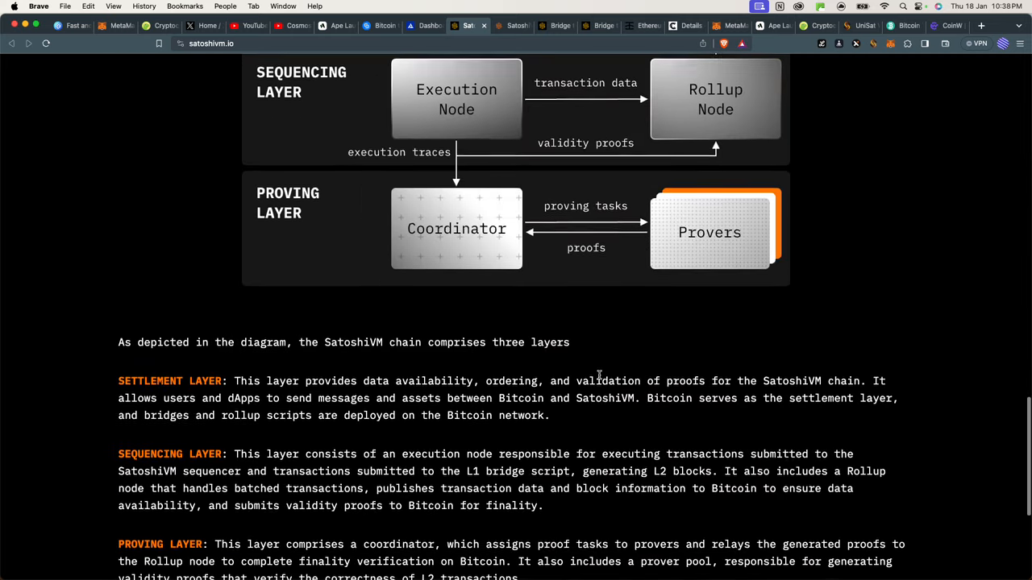
pyautogui.scroll(-3)
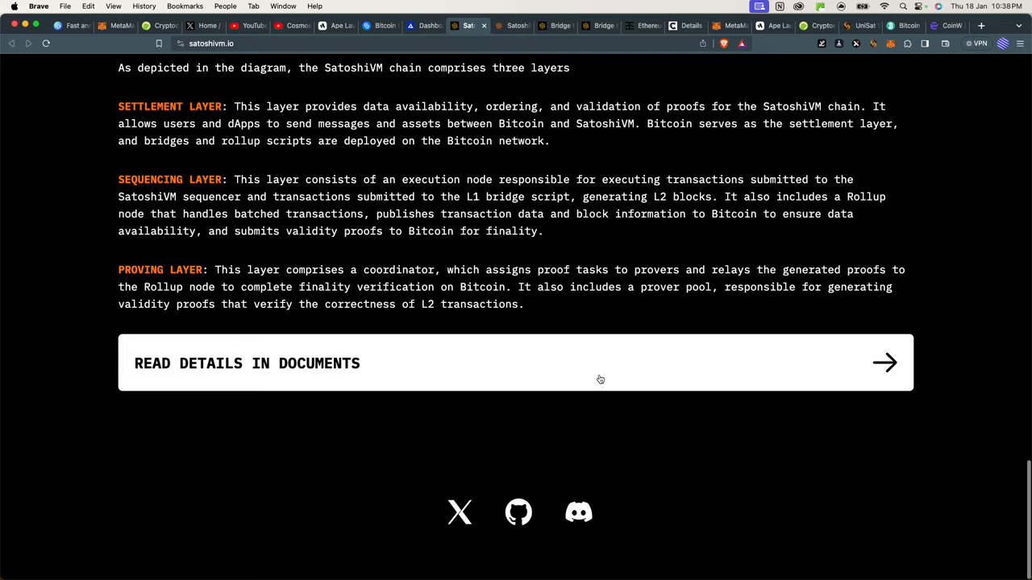
pyautogui.scroll(3)
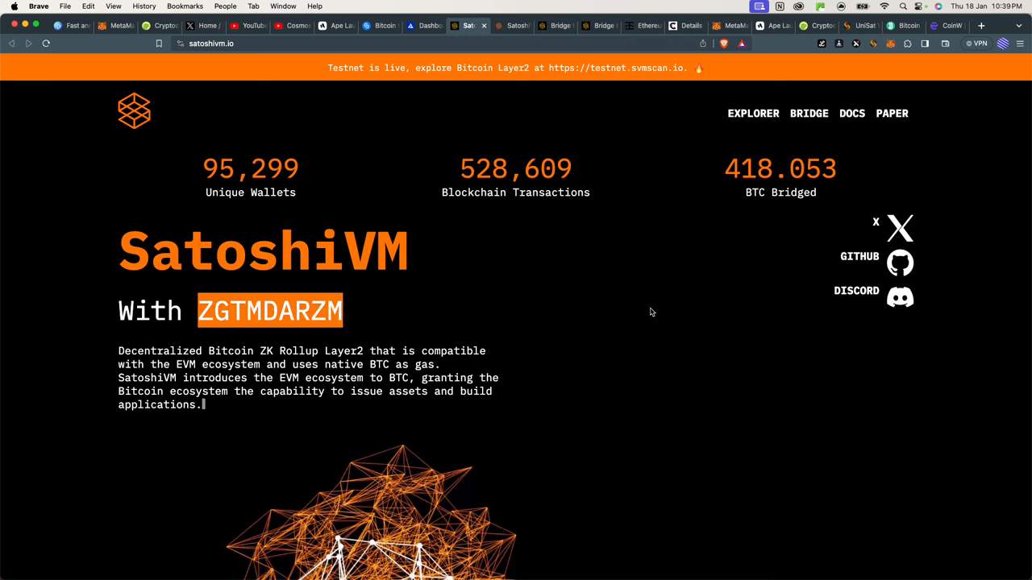
pyautogui.scroll(-3)
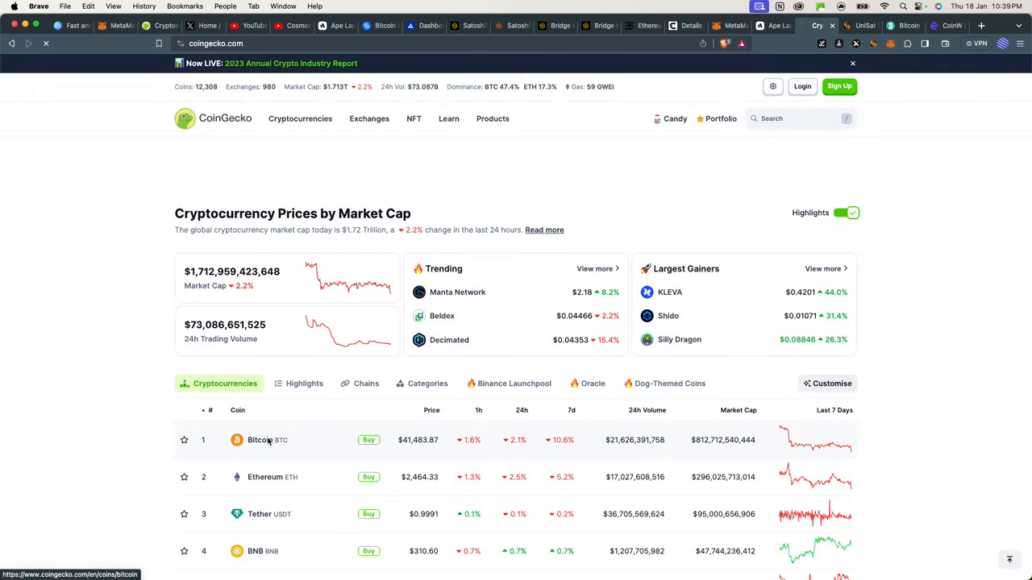
# Open CoinGecko's Bitcoin page and browse its $41,483.87 price, market cap and chart.
pyautogui.click(259, 440)
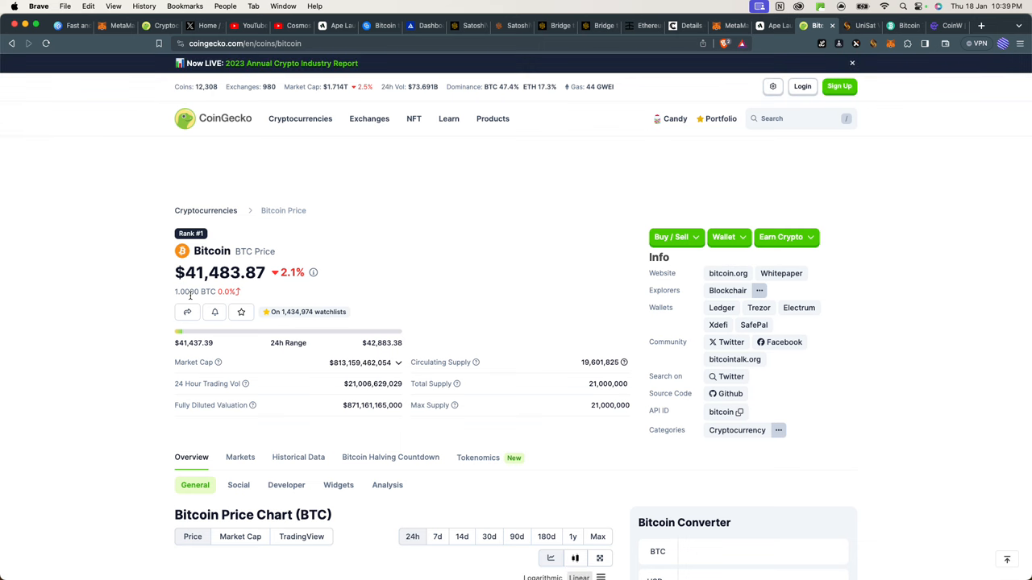
pyautogui.moveTo(368, 254)
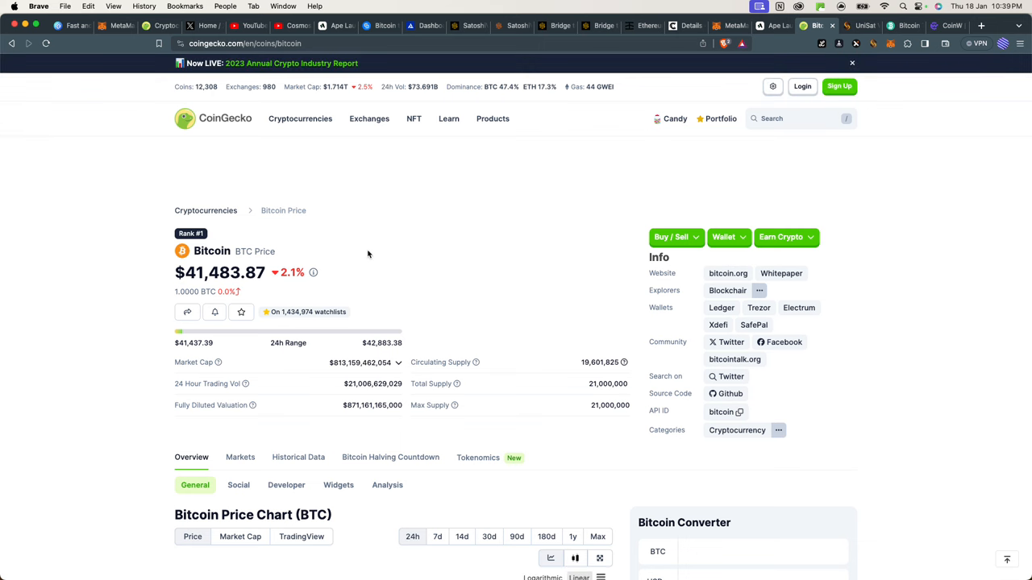
pyautogui.moveTo(372, 251)
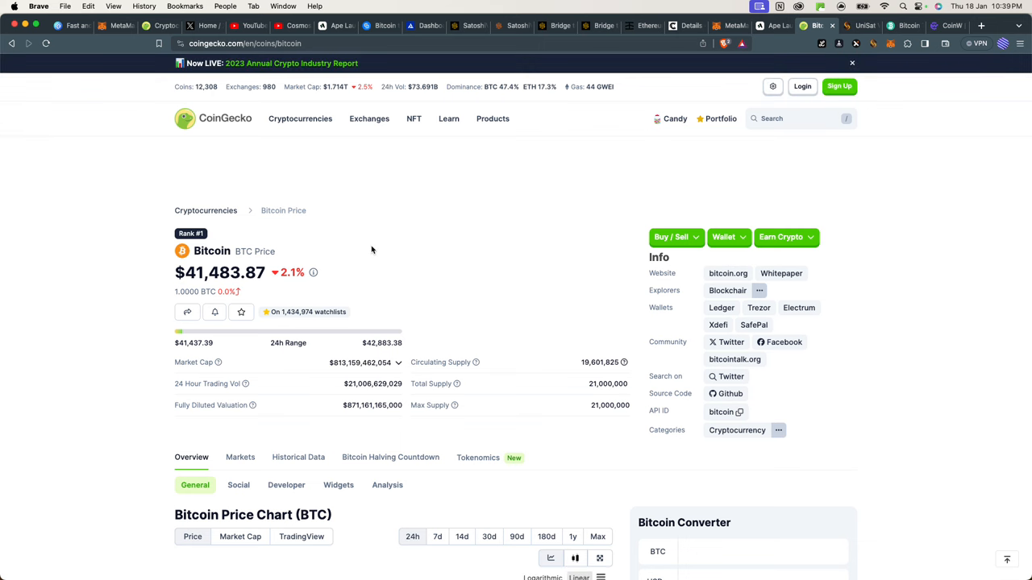
pyautogui.moveTo(389, 280)
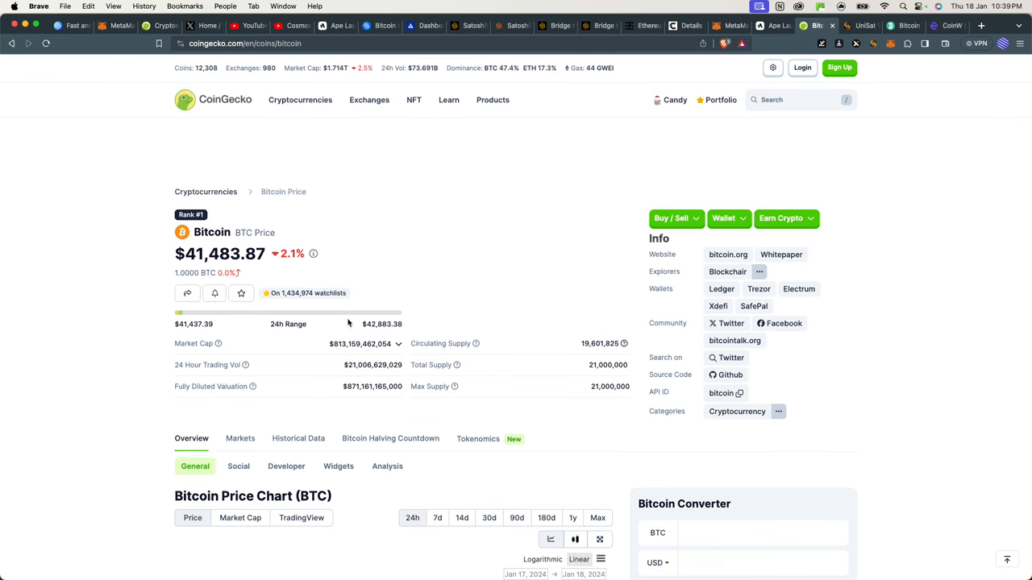
pyautogui.moveTo(313, 284)
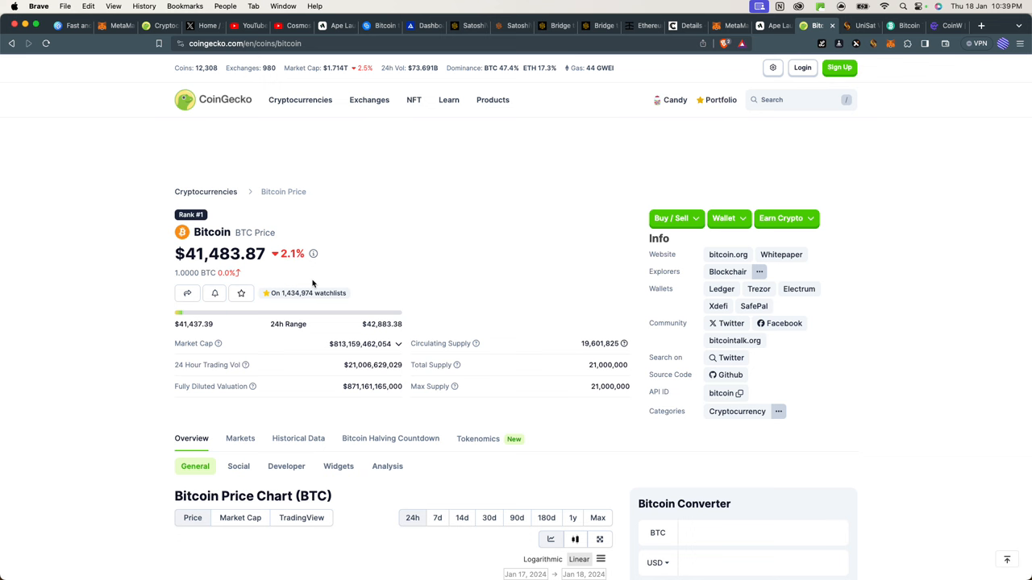
pyautogui.moveTo(383, 236)
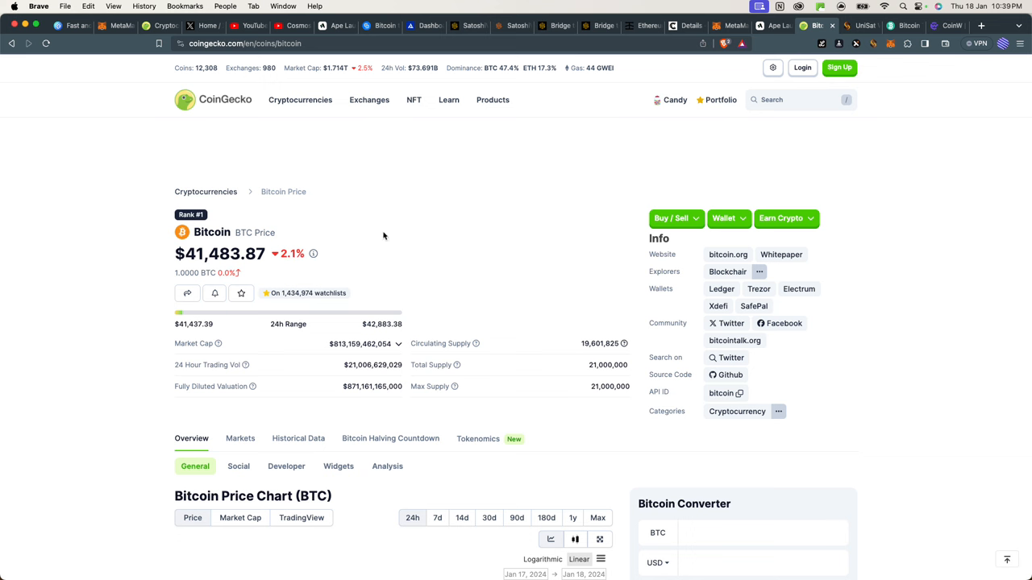
pyautogui.moveTo(298, 344)
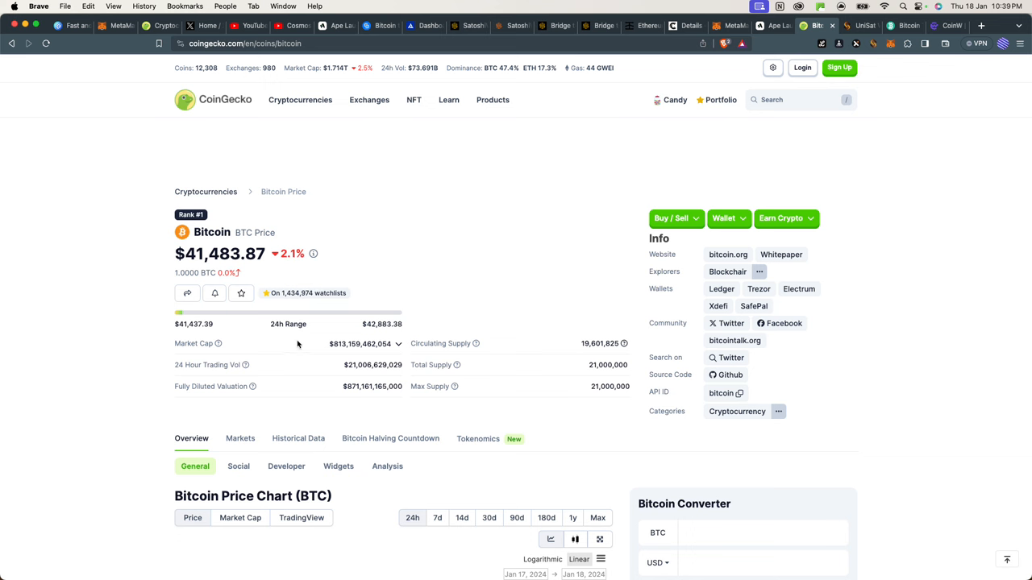
pyautogui.moveTo(439, 185)
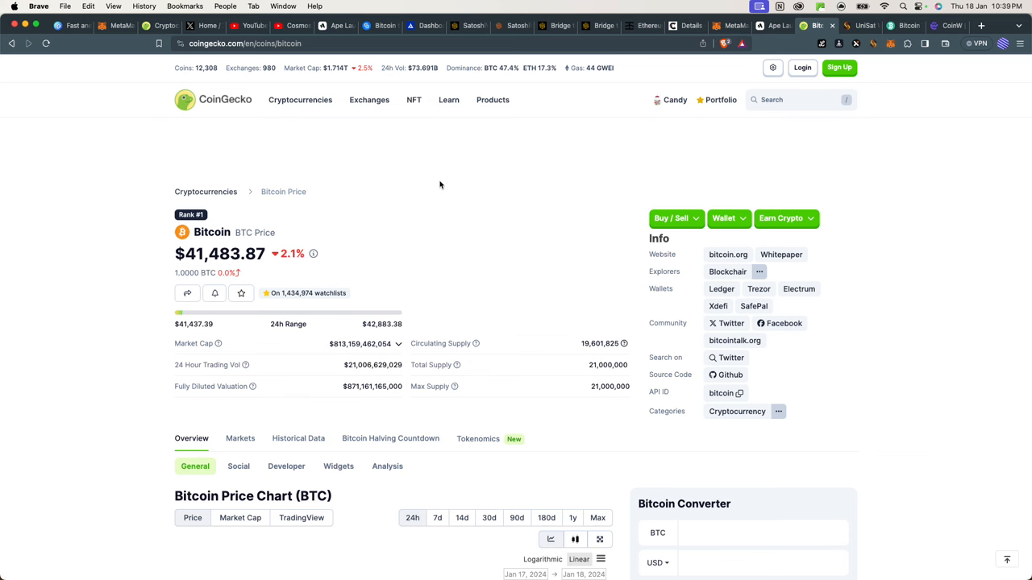
pyautogui.scroll(-3)
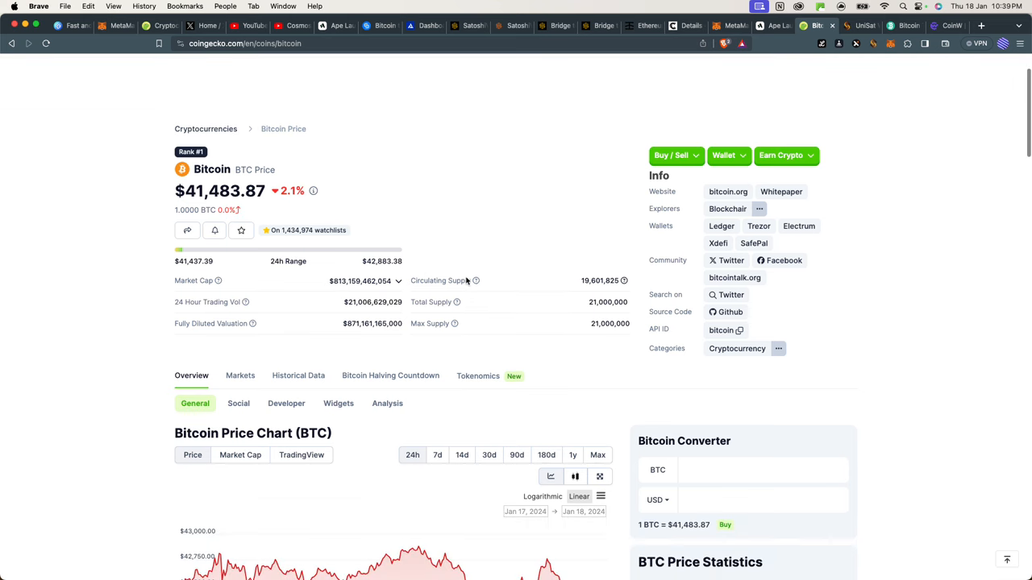
pyautogui.scroll(-3)
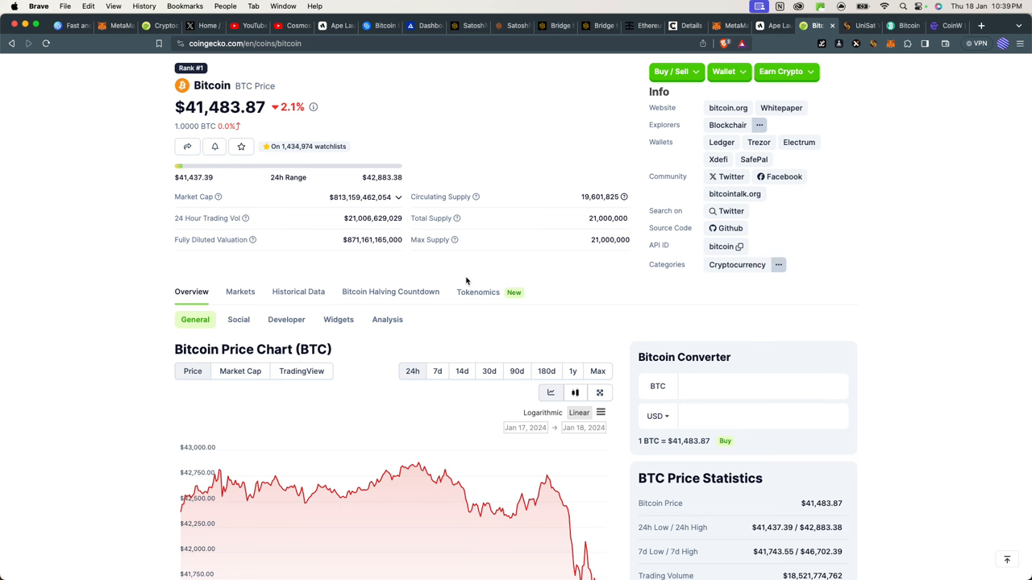
pyautogui.moveTo(516, 267)
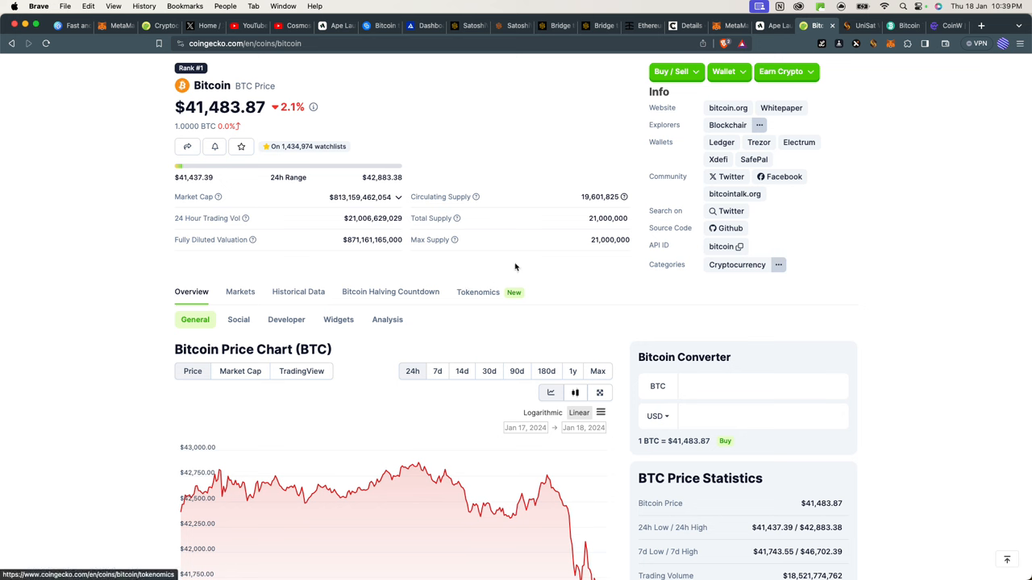
pyautogui.scroll(3)
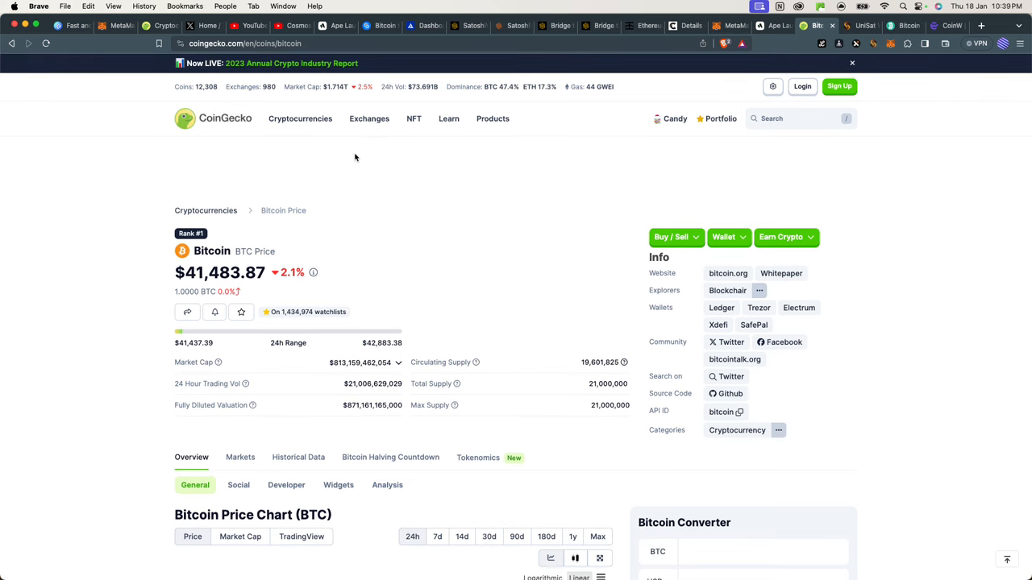
pyautogui.moveTo(560, 121)
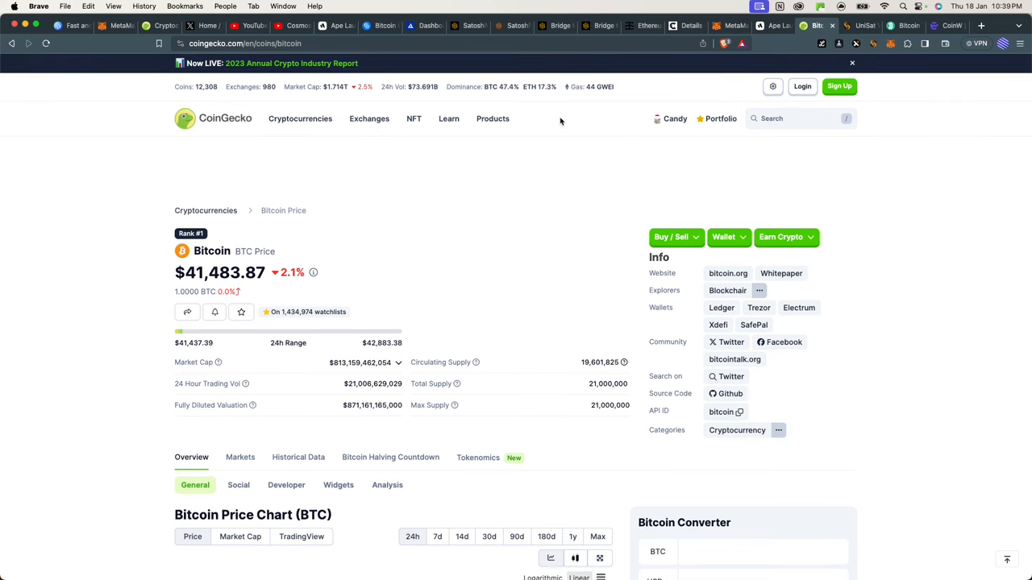
pyautogui.moveTo(981, 32)
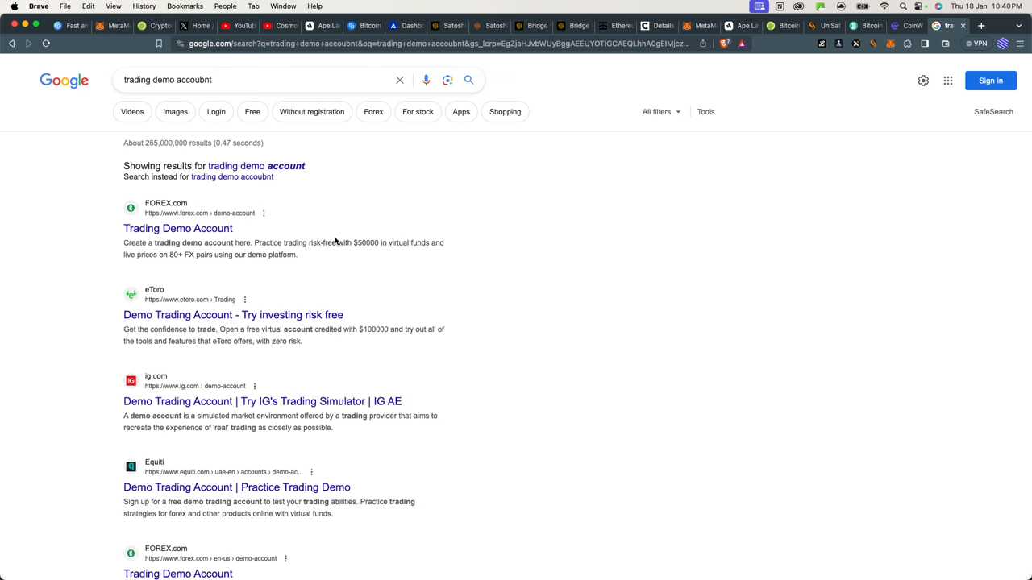
# Scroll through the 'trading demo account' results listing FOREX.com, eToro, IG and Equiti.
pyautogui.scroll(-3)
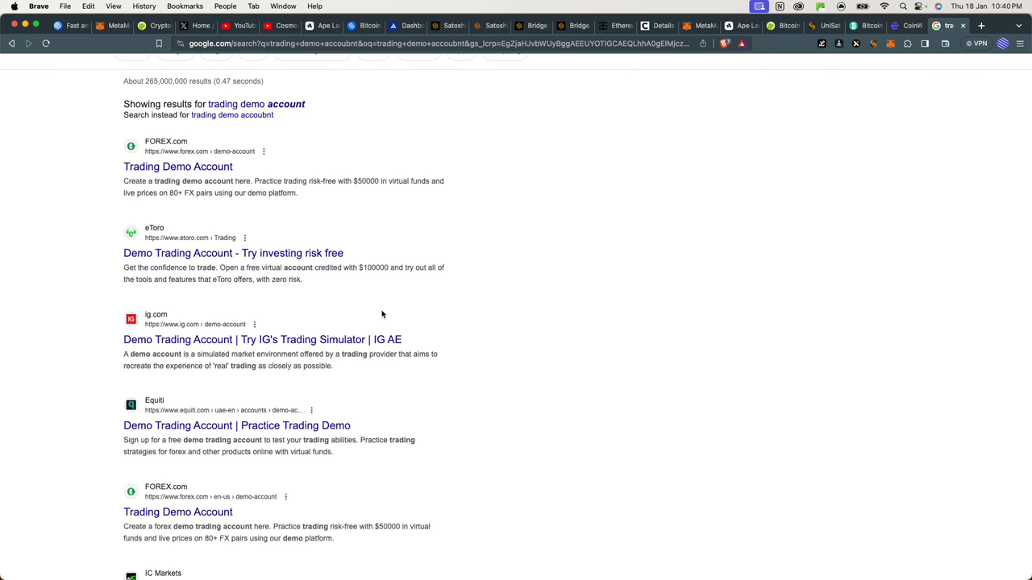
pyautogui.moveTo(434, 346)
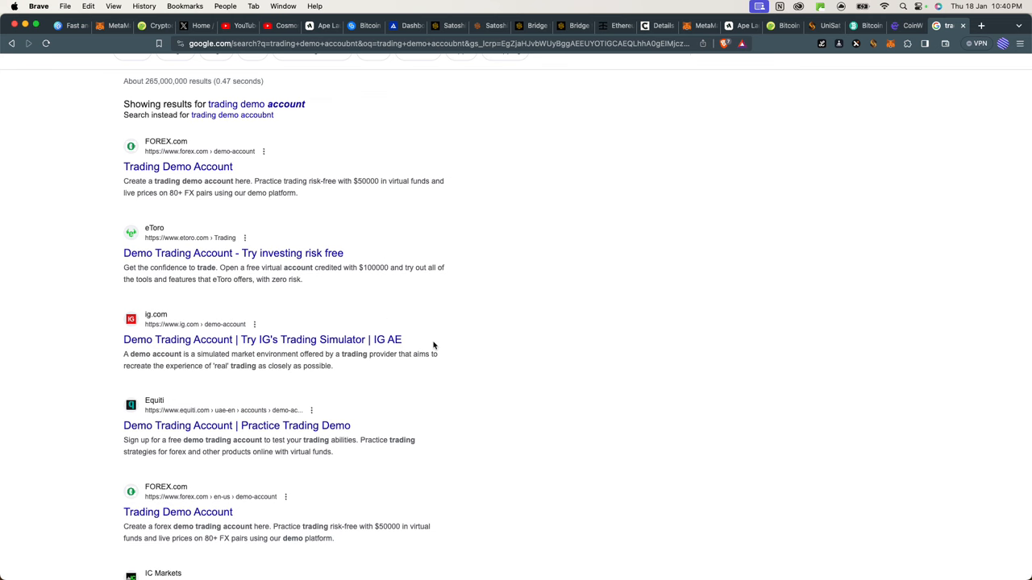
pyautogui.scroll(3)
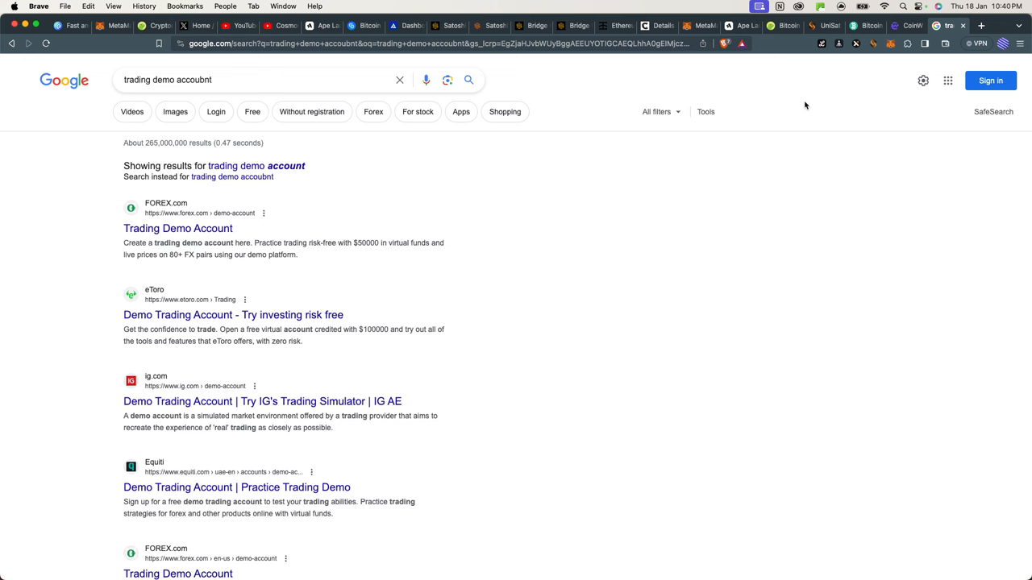
pyautogui.moveTo(812, 133)
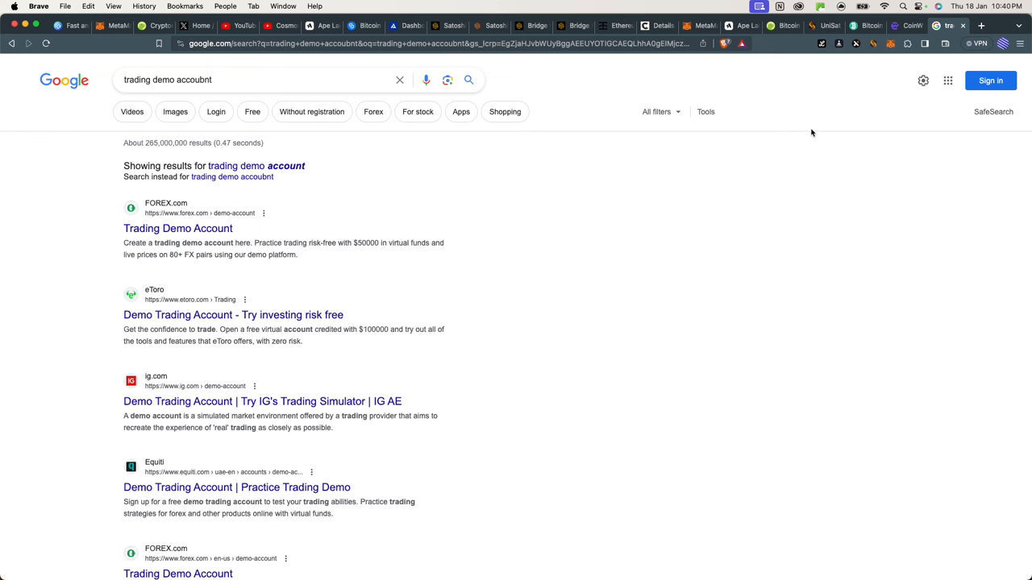
pyautogui.moveTo(834, 150)
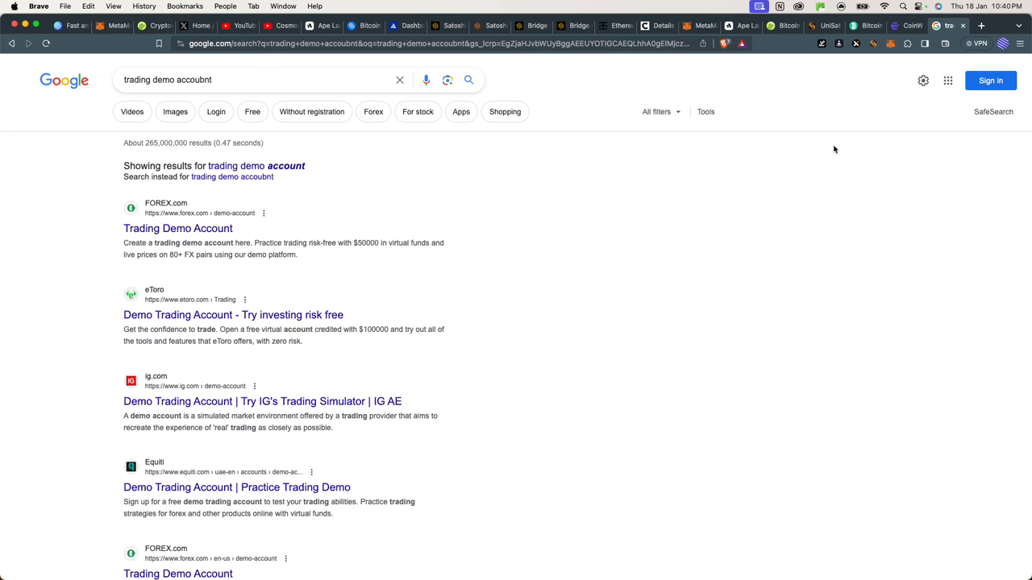
pyautogui.moveTo(868, 133)
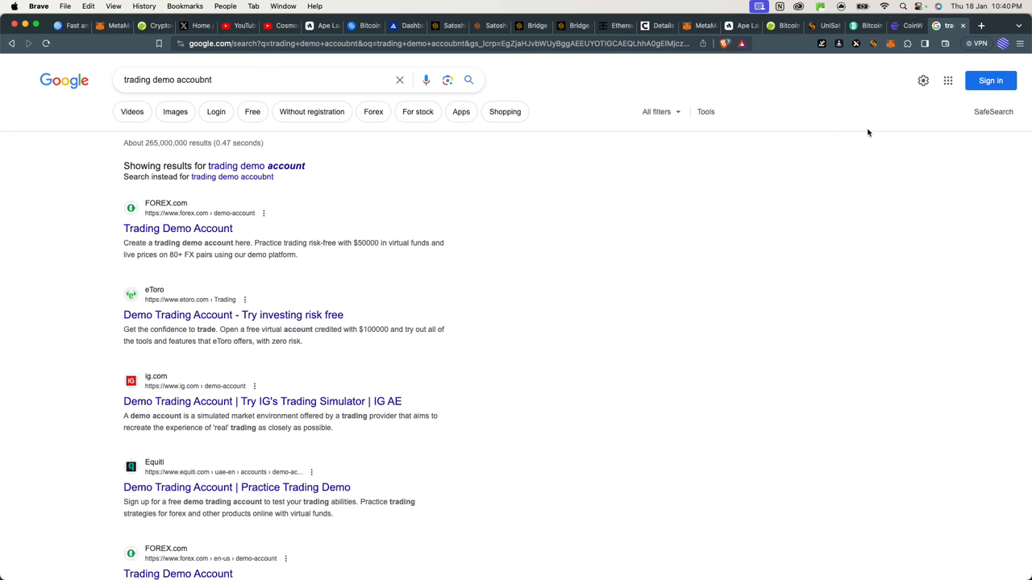
pyautogui.moveTo(884, 150)
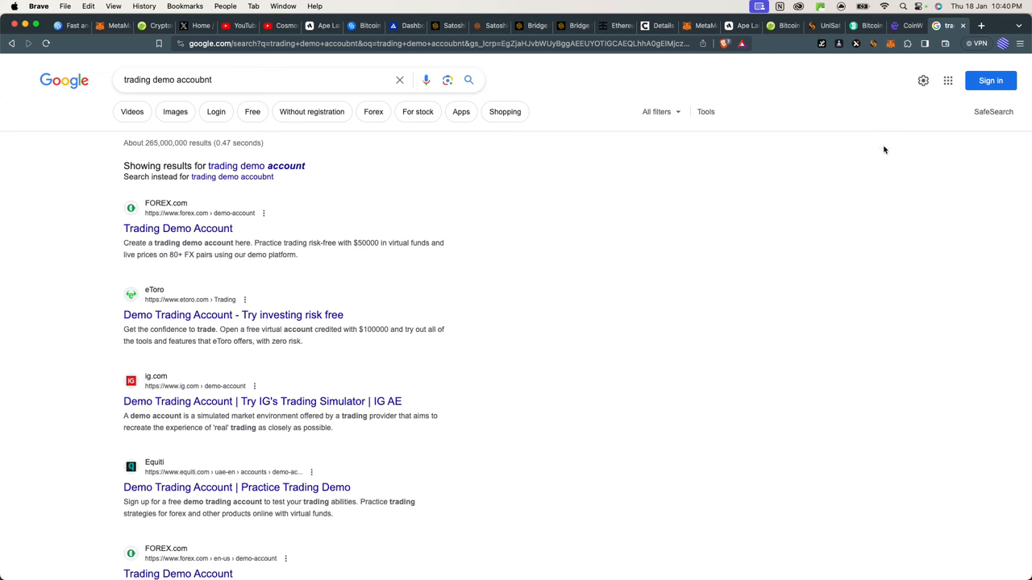
pyautogui.moveTo(793, 121)
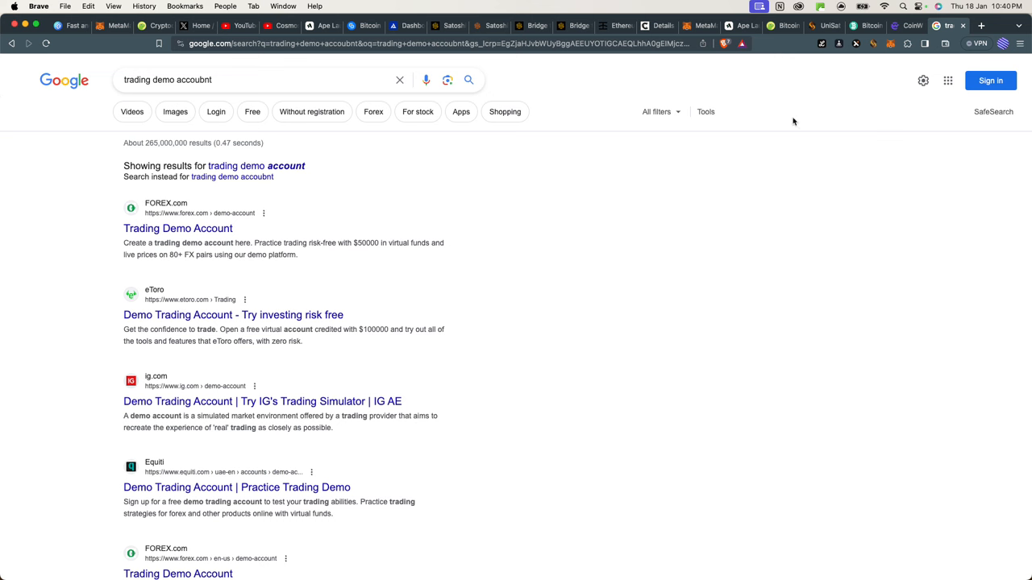
pyautogui.moveTo(791, 121)
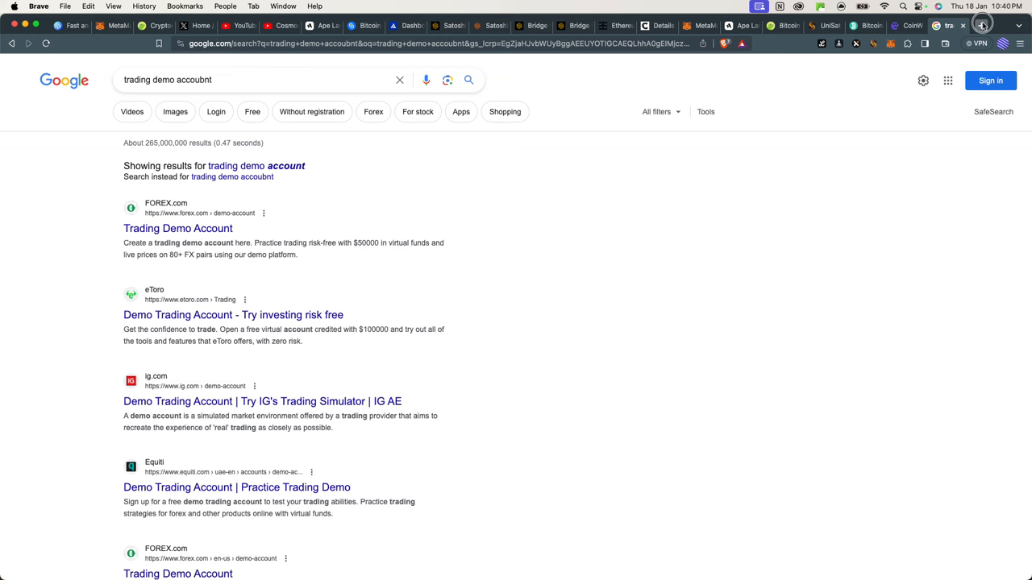
# Open bitcoinfaucet.uo1.net/send.php in a new tab.
pyautogui.click(981, 26)
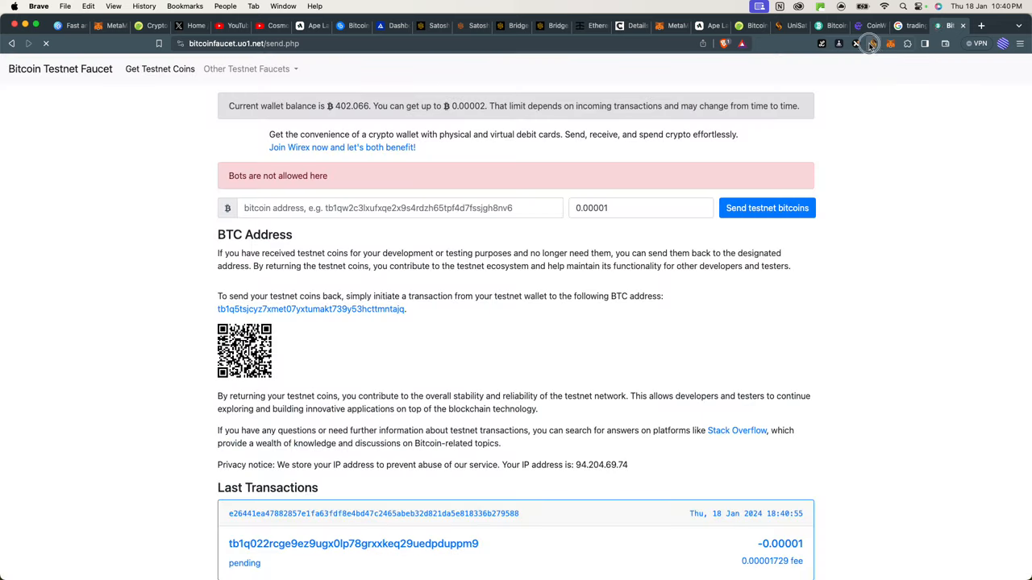
# Copy the UniSat testnet address into the faucet and request 0.00001 testnet coins.
pyautogui.click(870, 43)
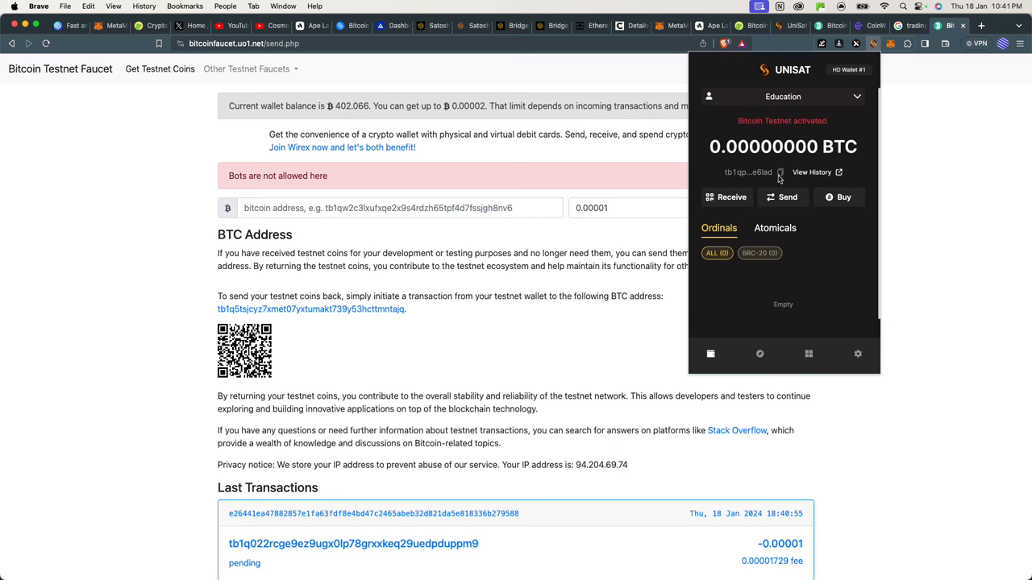
pyautogui.click(399, 208)
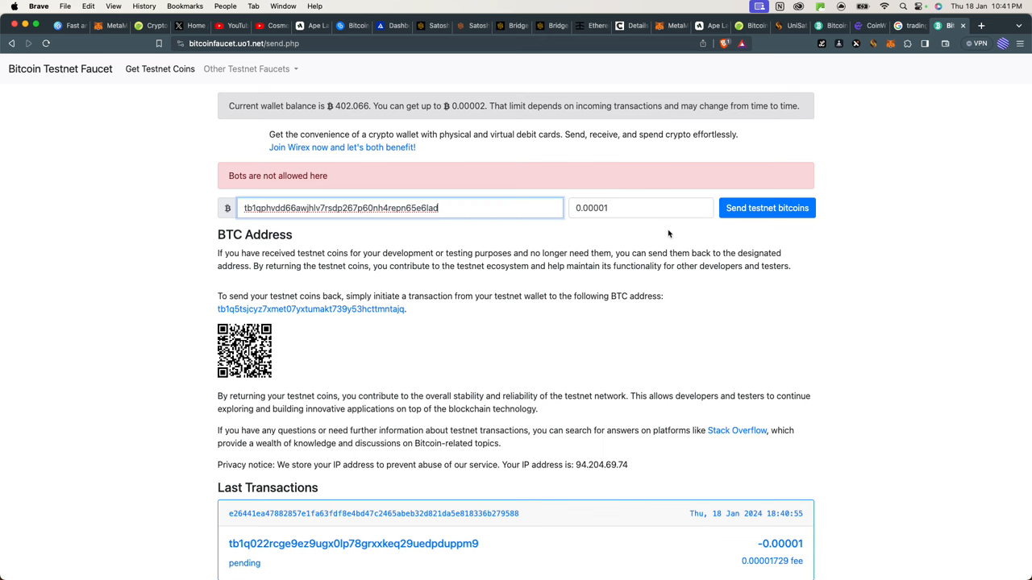
pyautogui.click(766, 208)
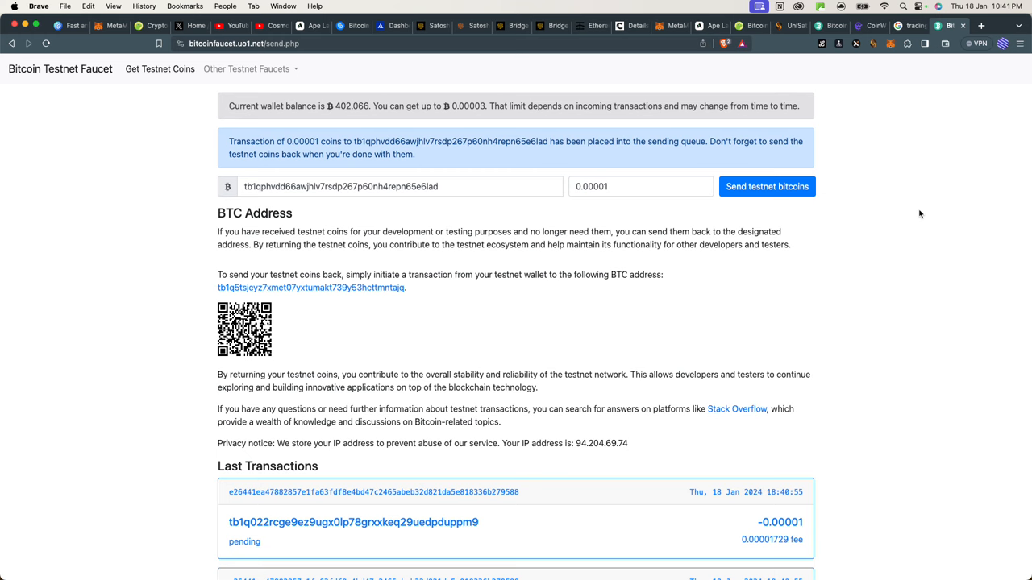
pyautogui.moveTo(766, 270)
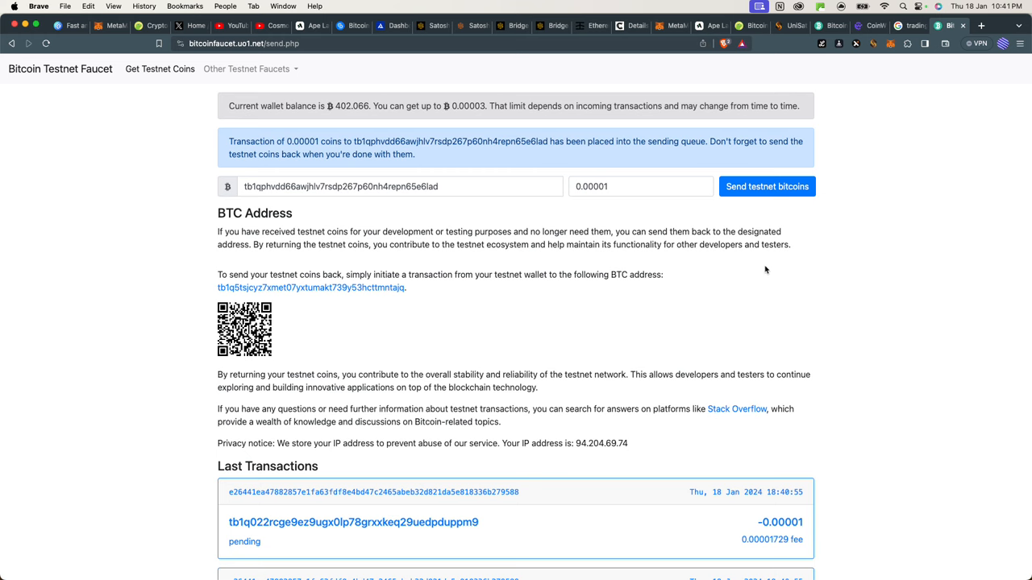
# Send two more 0.00001 testnet bitcoin requests and check the queued confirmation.
pyautogui.scroll(3)
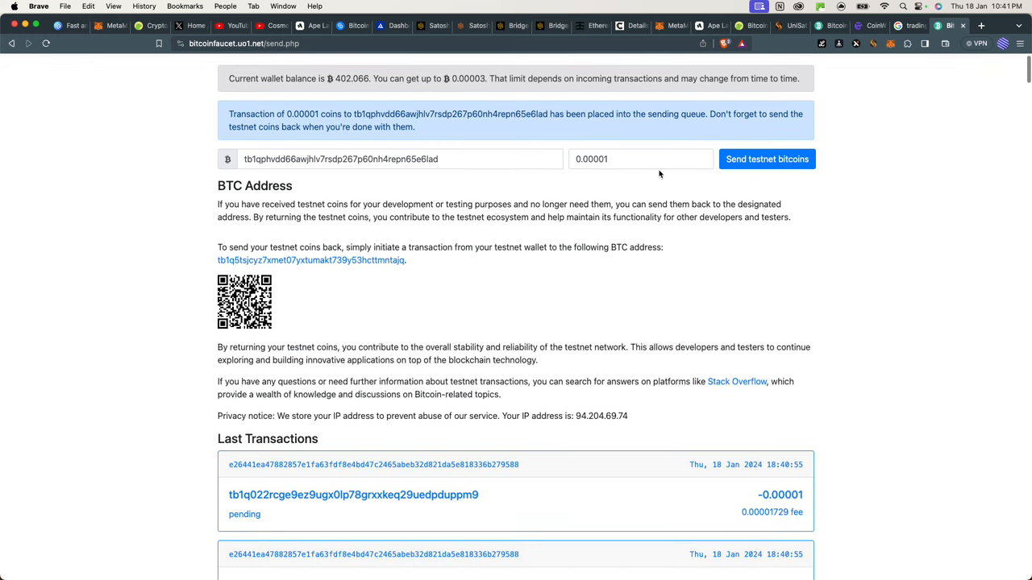
pyautogui.scroll(3)
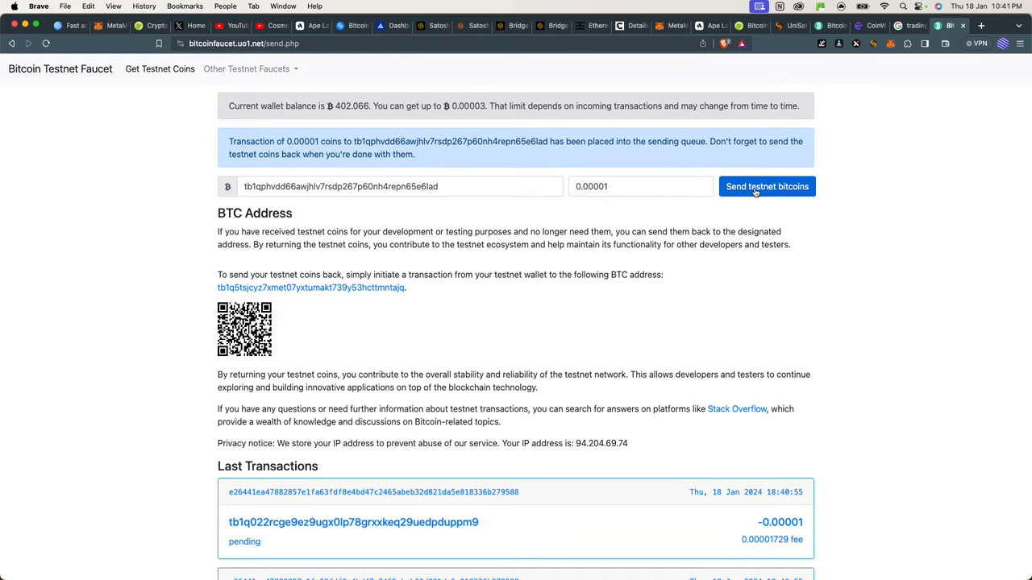
pyautogui.click(766, 186)
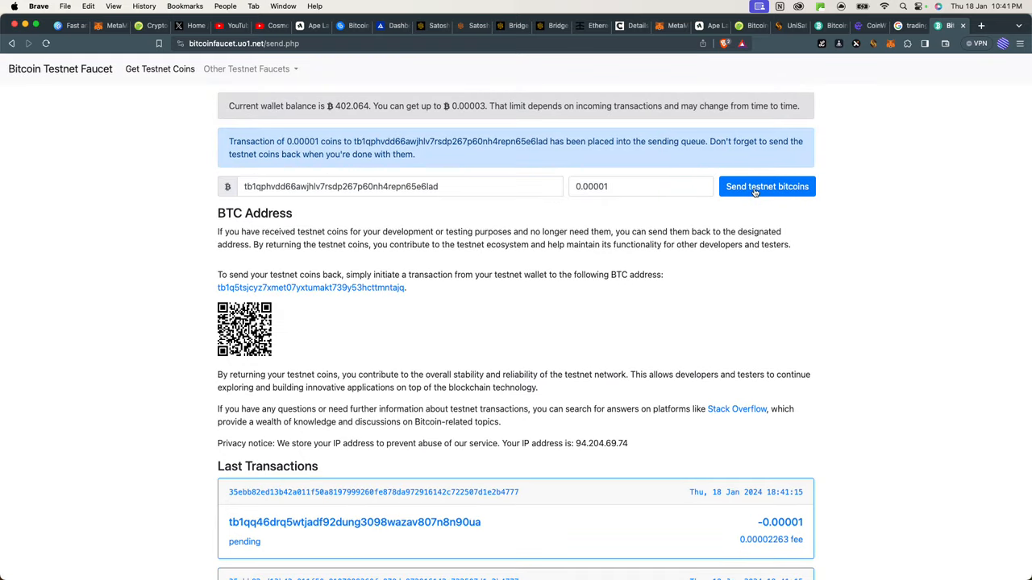
pyautogui.click(766, 186)
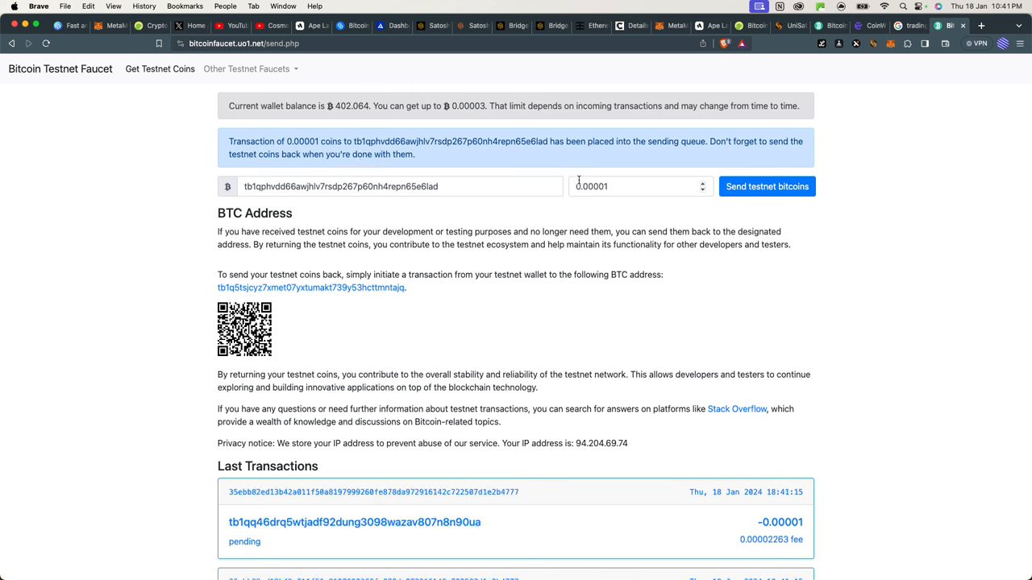
pyautogui.moveTo(539, 158)
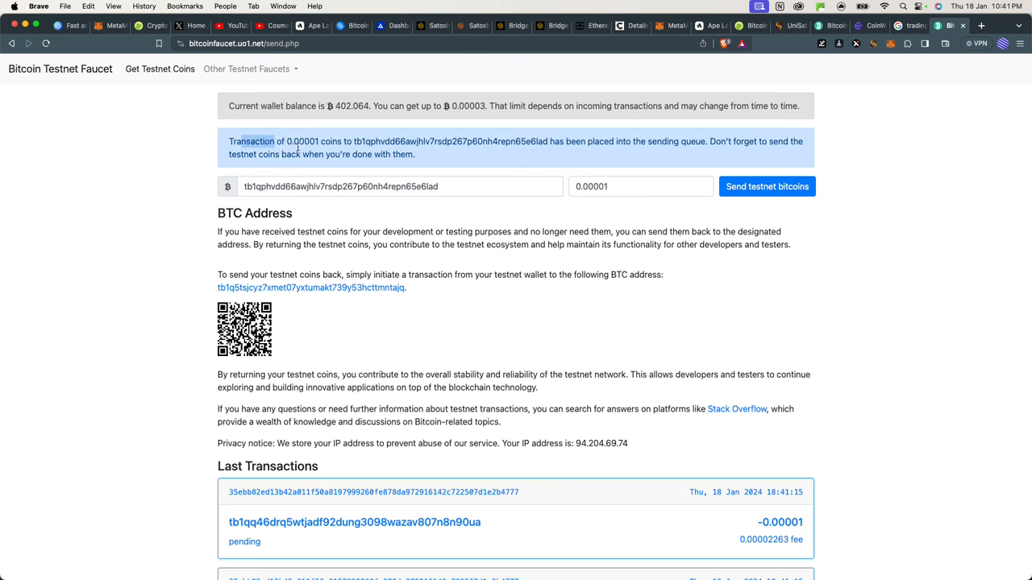
pyautogui.click(766, 187)
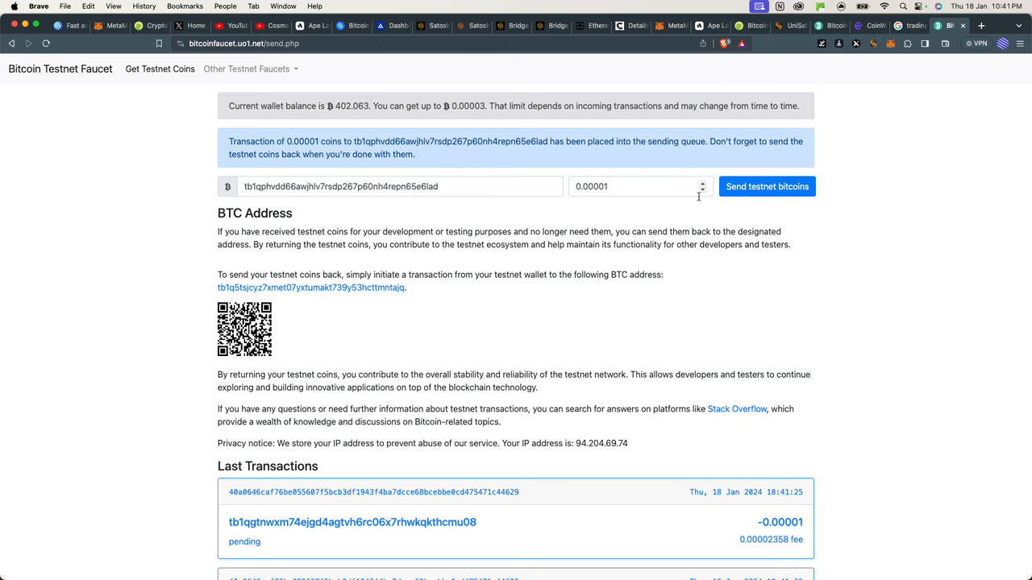
pyautogui.moveTo(674, 277)
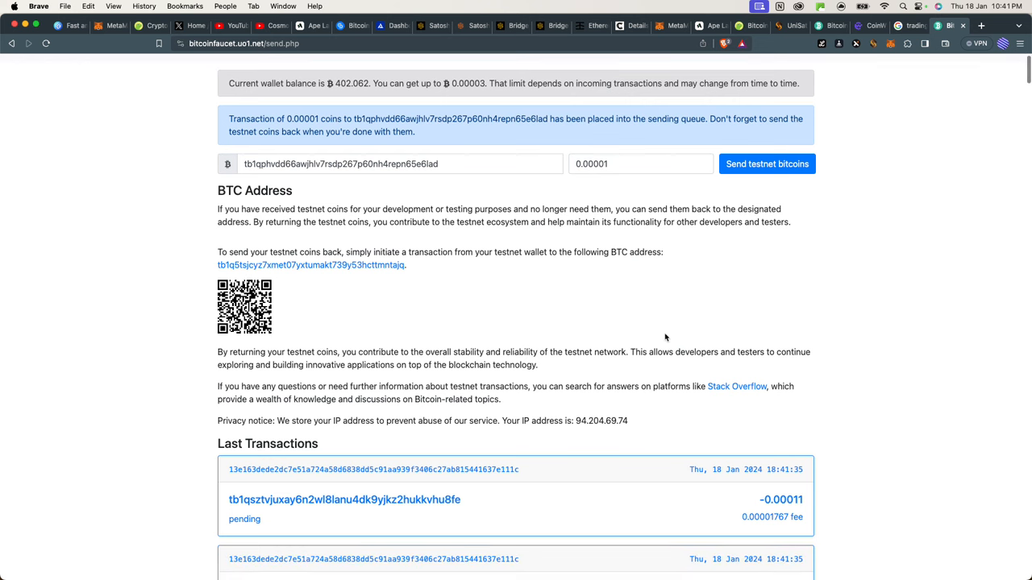
pyautogui.scroll(-3)
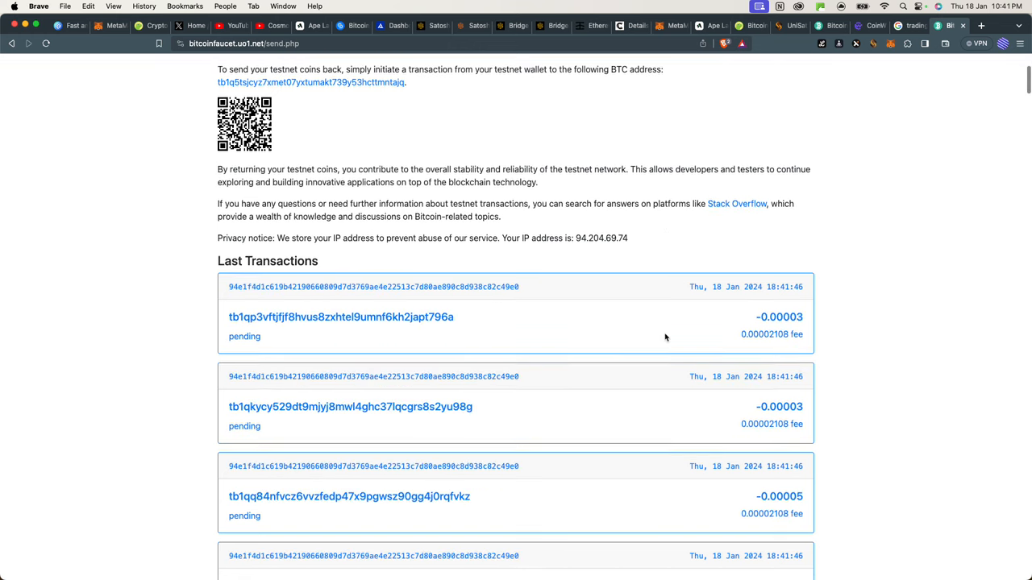
pyautogui.scroll(-3)
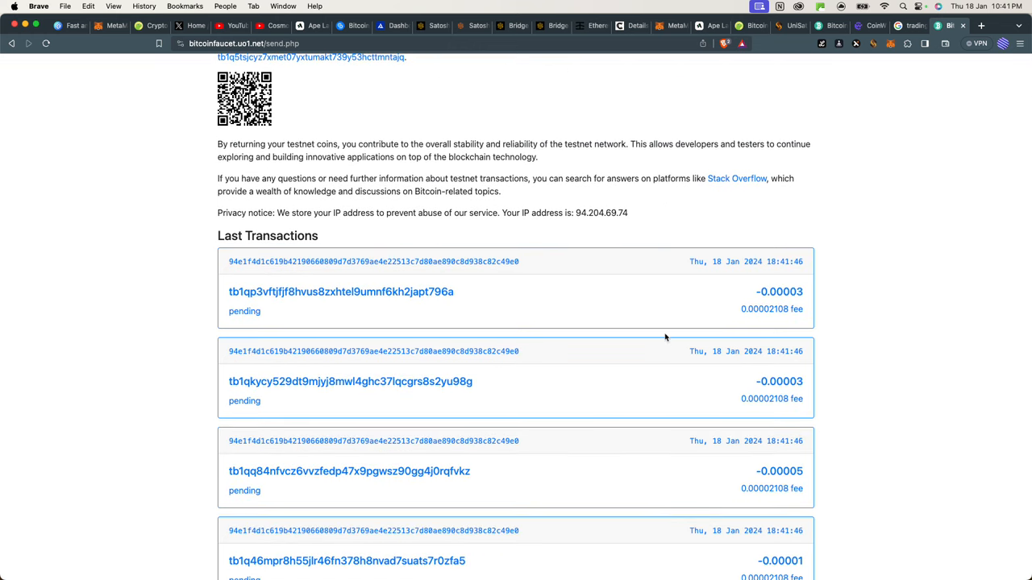
pyautogui.scroll(3)
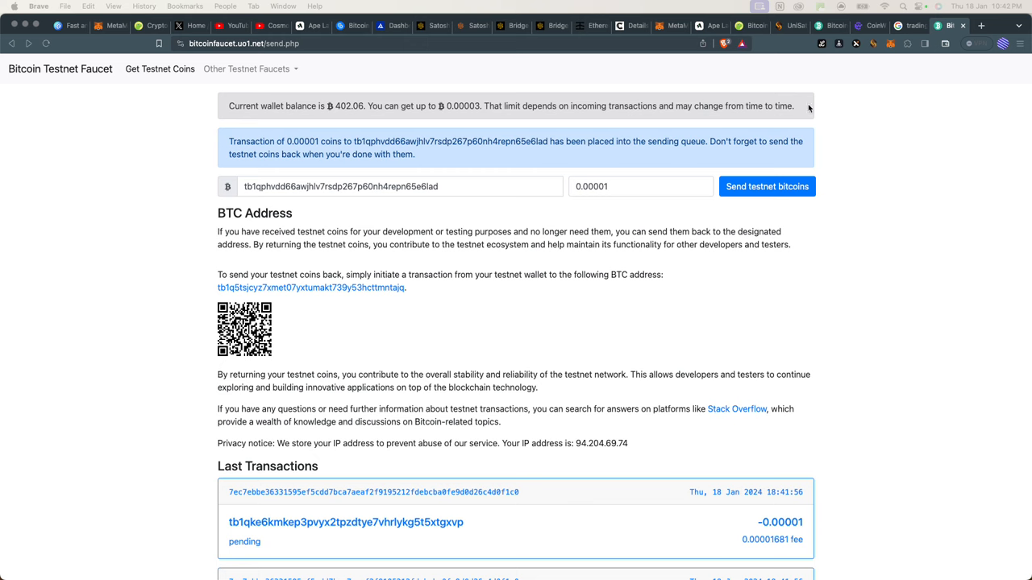
# Move from the Triangle faucet to testnet.help's faucet offering 0.0005 BTC every 24 hours.
pyautogui.click(982, 25)
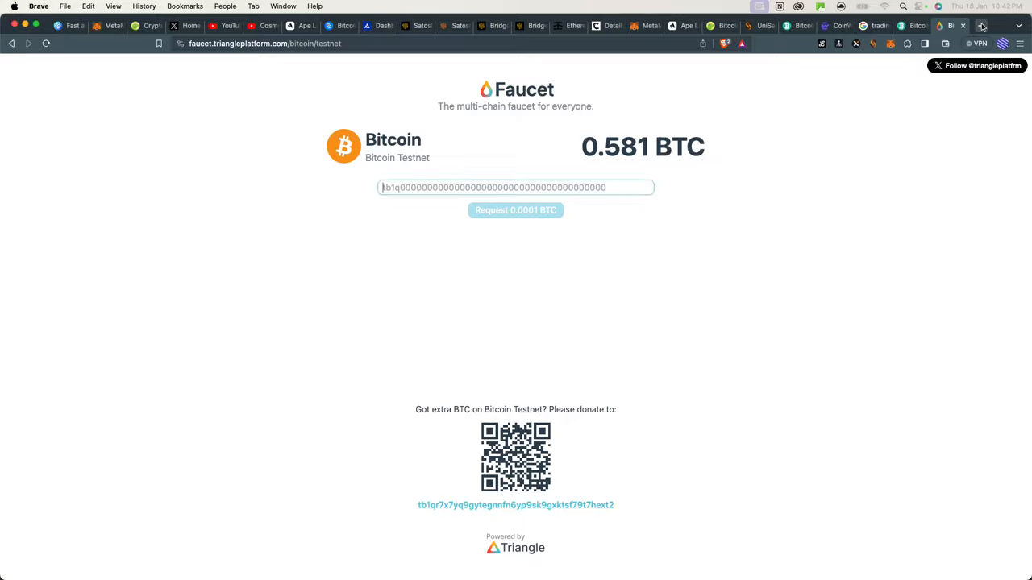
pyautogui.click(981, 25)
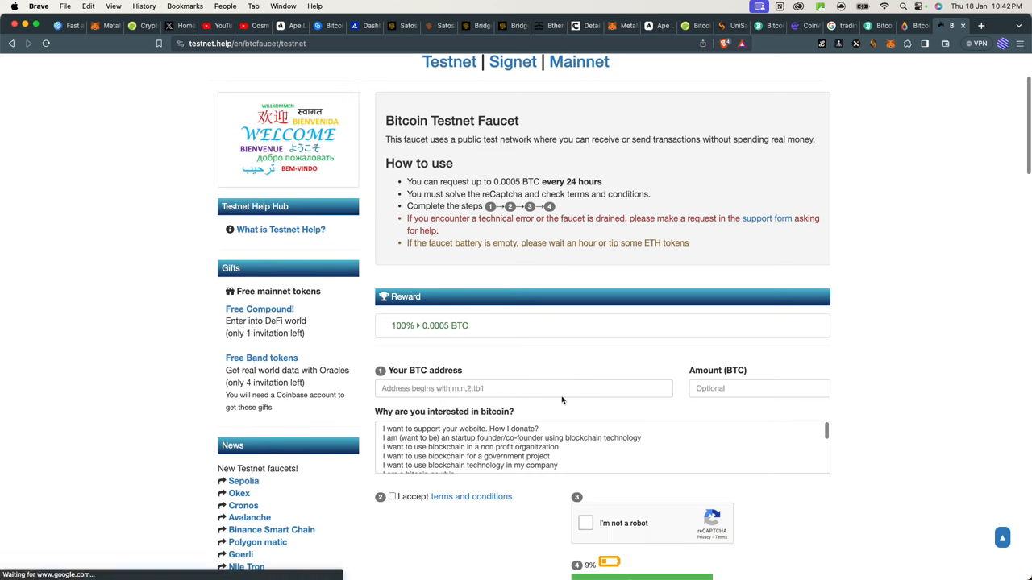
# Focus Testnet Help's BTC address field and browse its recent-requests list.
pyautogui.click(524, 387)
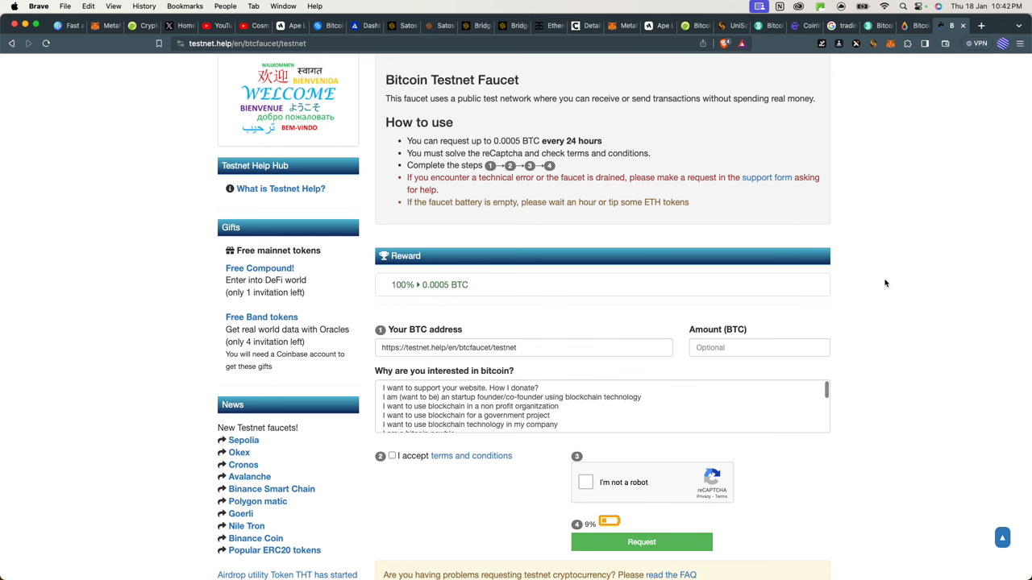
pyautogui.moveTo(603, 342)
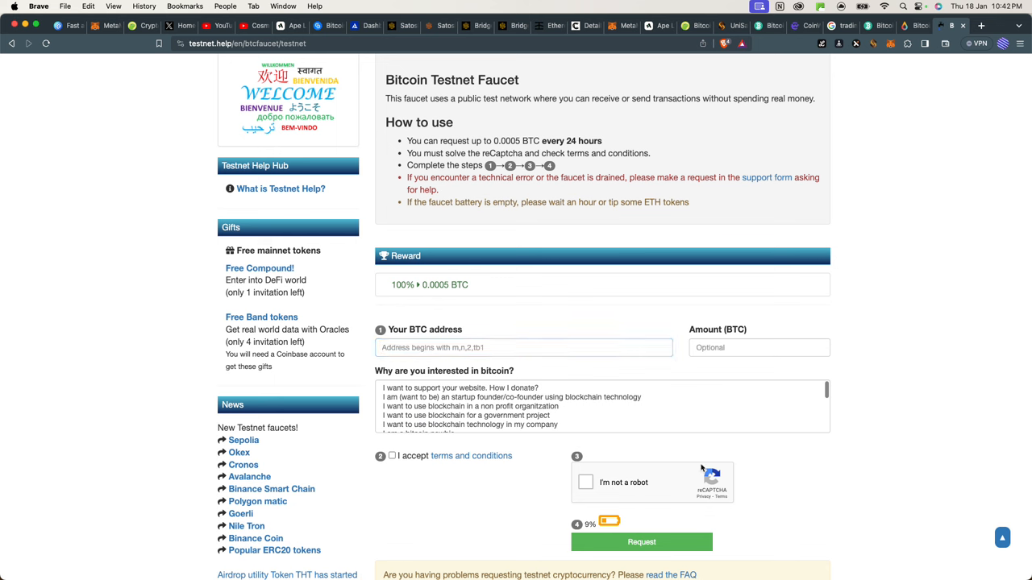
pyautogui.scroll(-3)
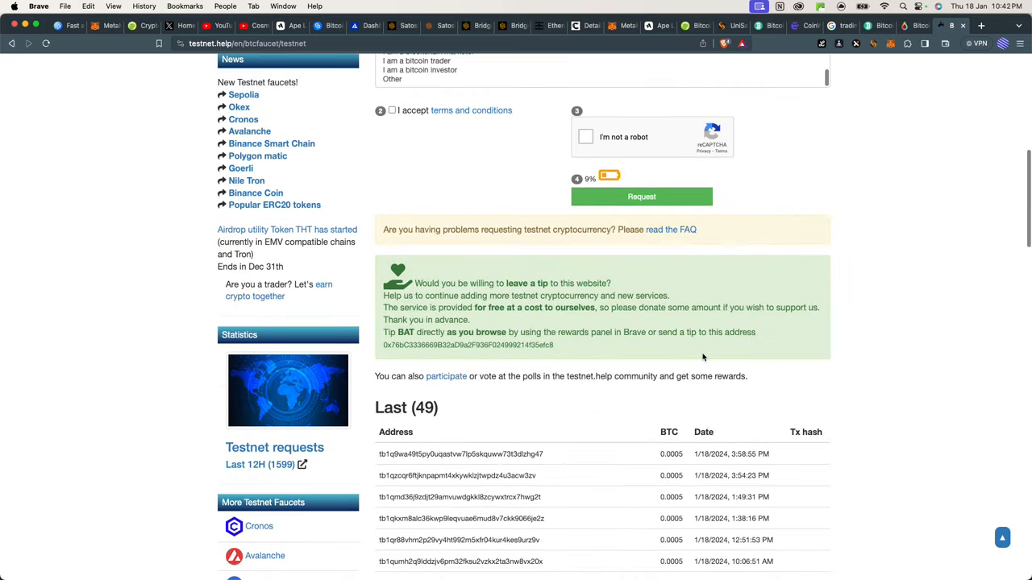
pyautogui.scroll(-3)
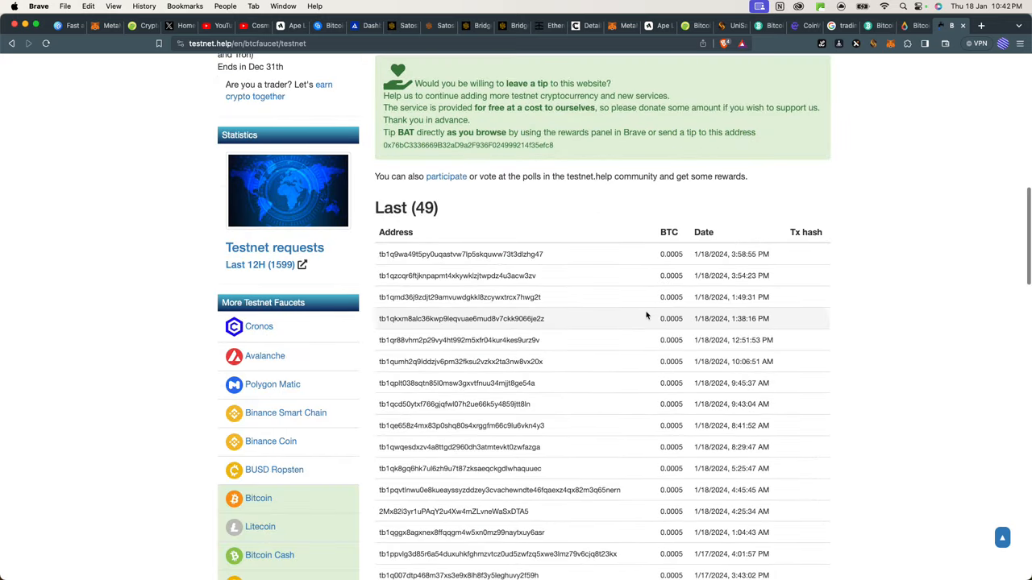
pyautogui.scroll(3)
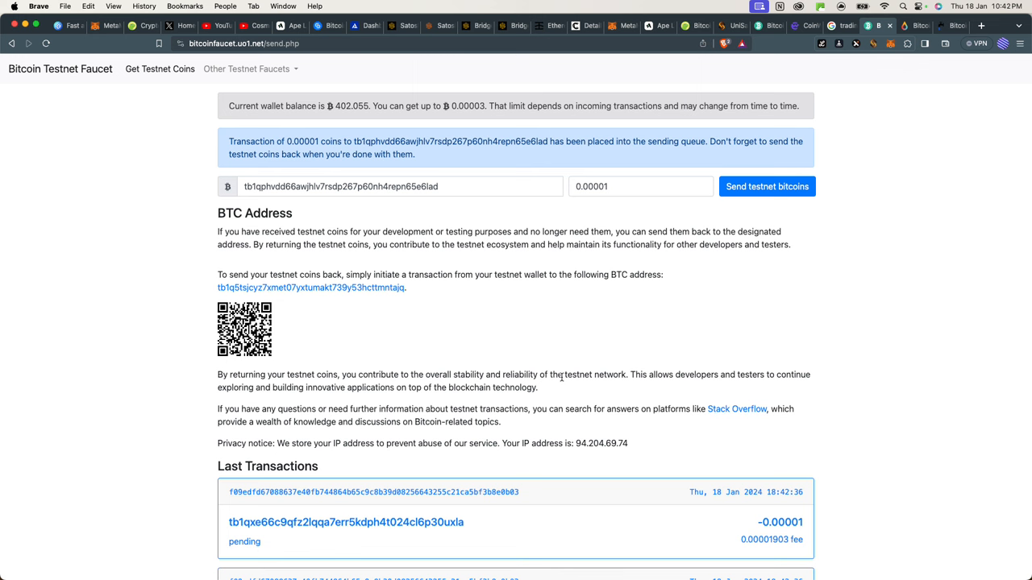
pyautogui.moveTo(196, 286)
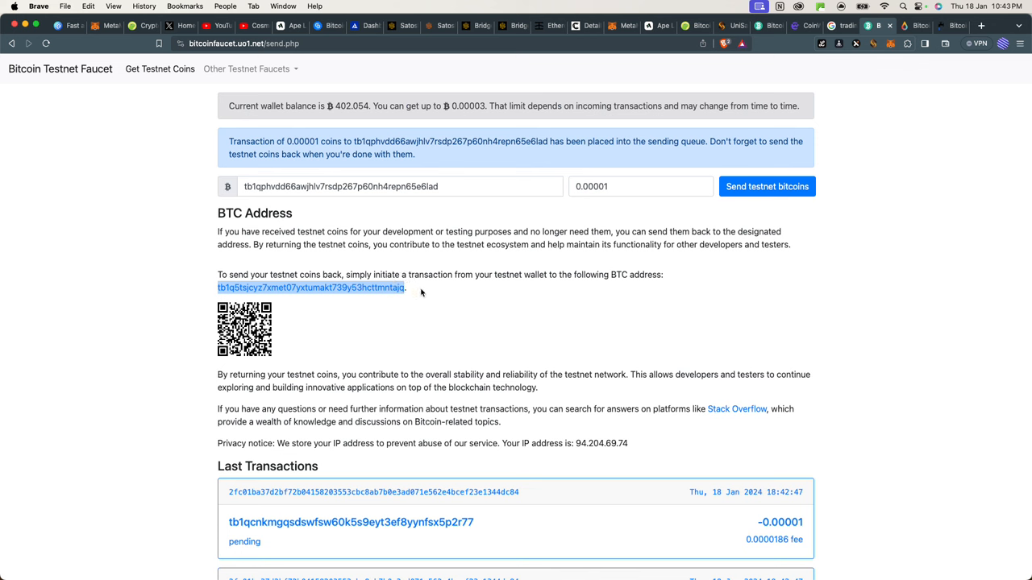
pyautogui.moveTo(440, 291)
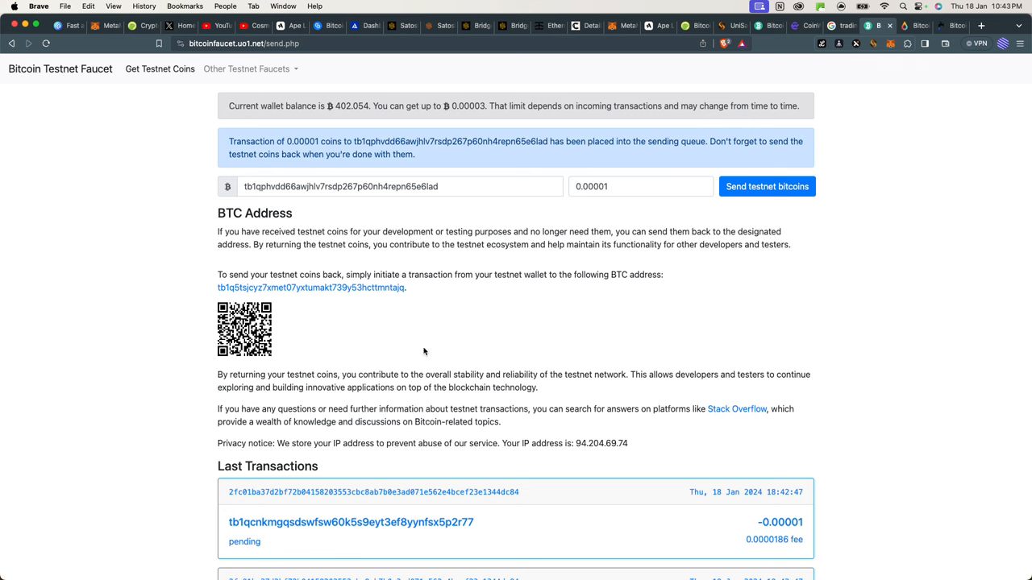
pyautogui.moveTo(468, 424)
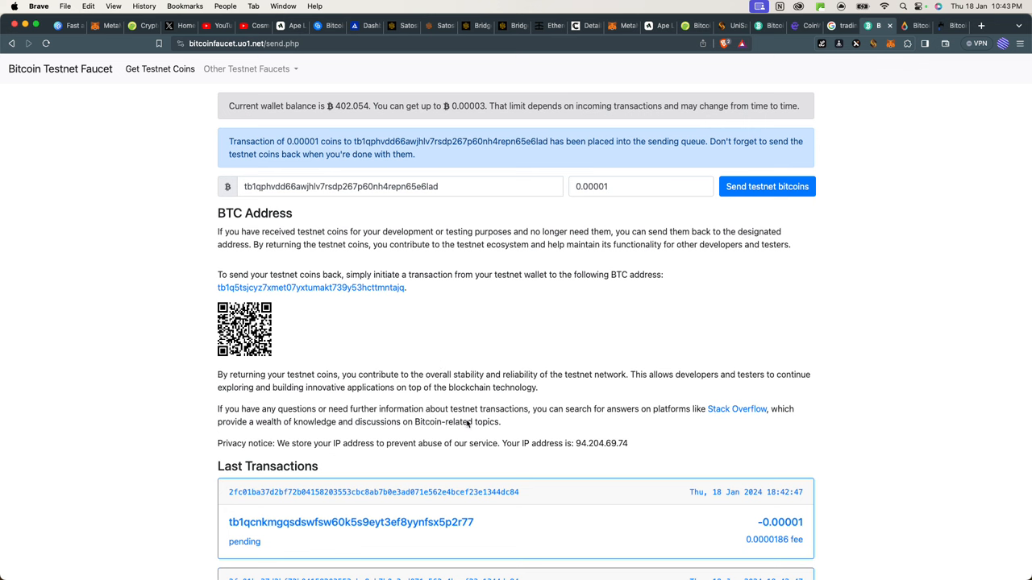
pyautogui.moveTo(735, 302)
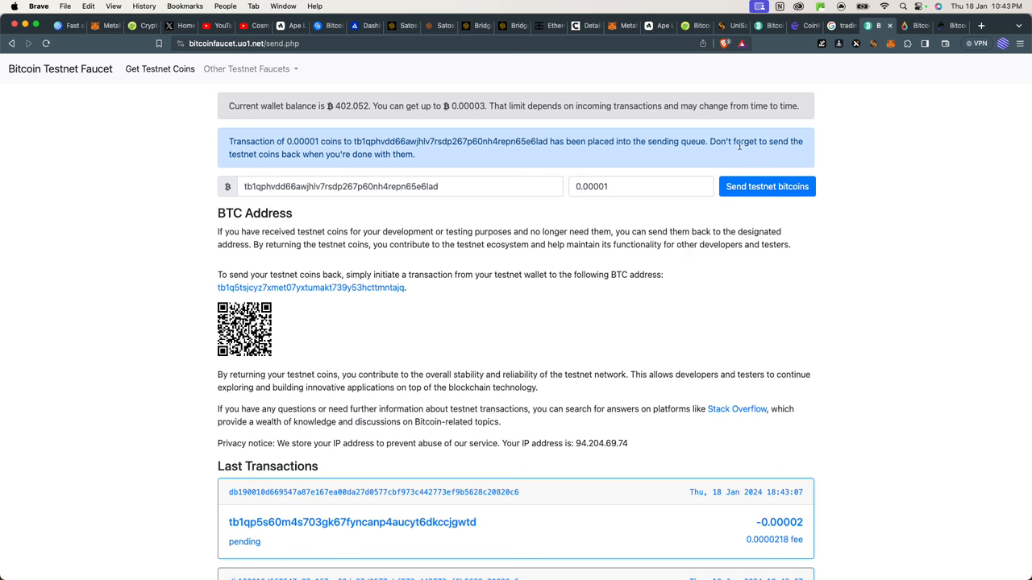
pyautogui.moveTo(575, 321)
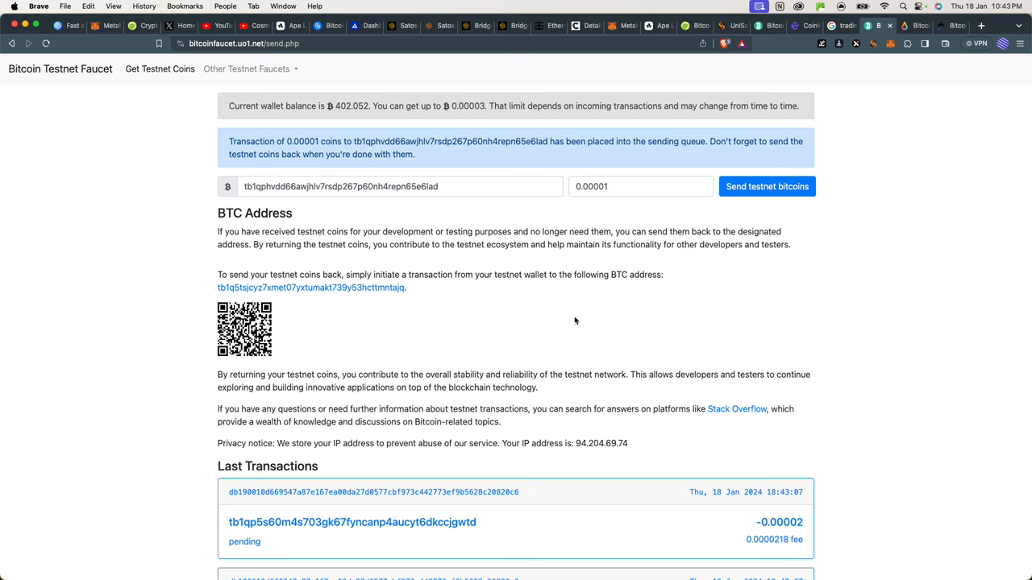
pyautogui.moveTo(685, 127)
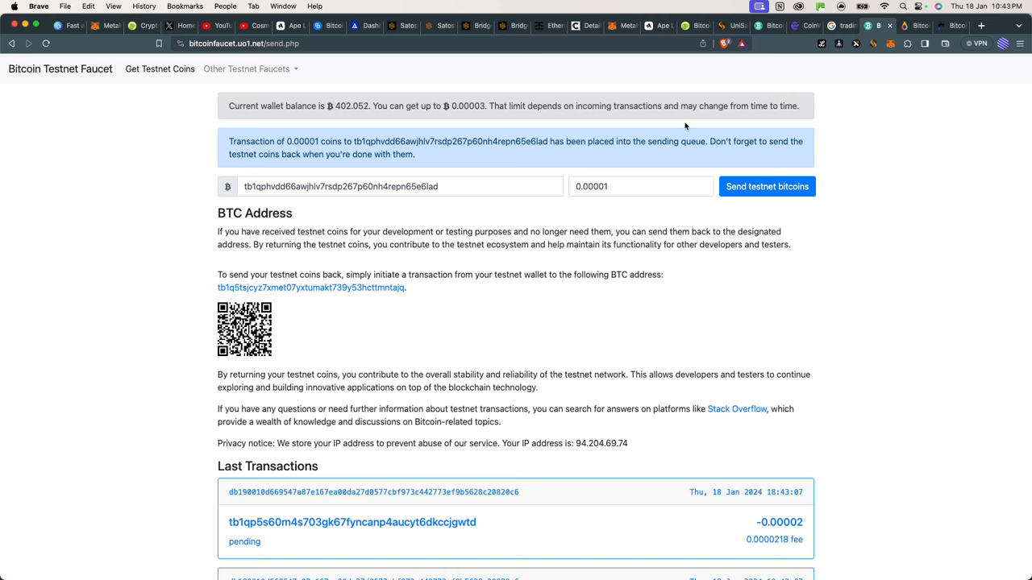
pyautogui.moveTo(850, 103)
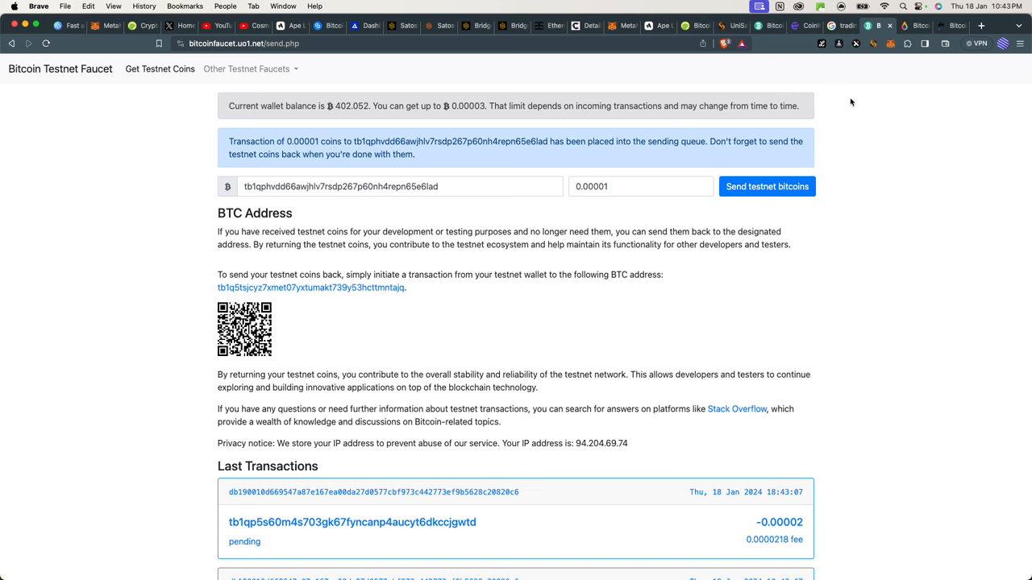
# Open the CoinW sponsor homepage from its tab.
pyautogui.click(803, 25)
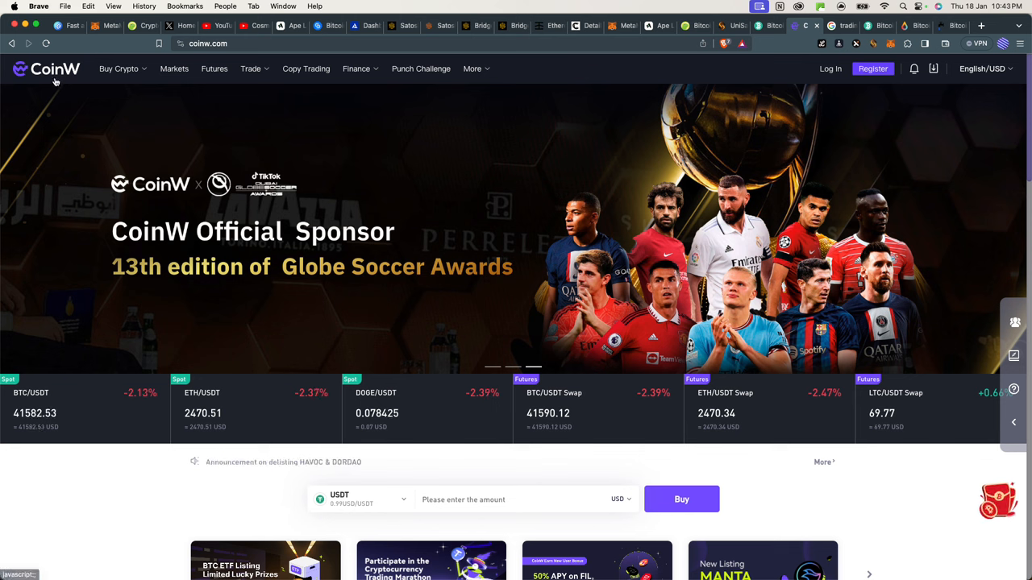
pyautogui.moveTo(482, 359)
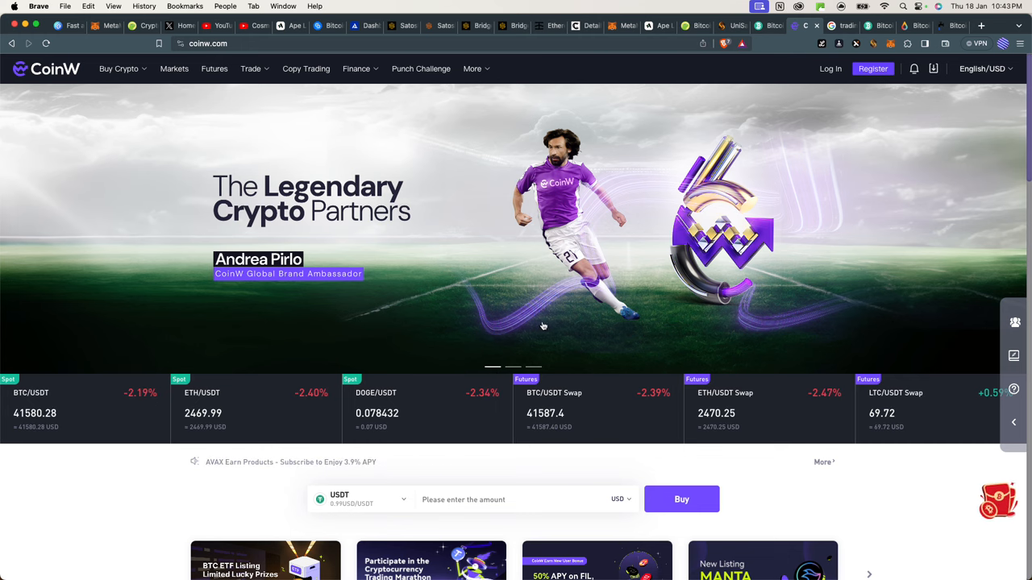
pyautogui.scroll(-3)
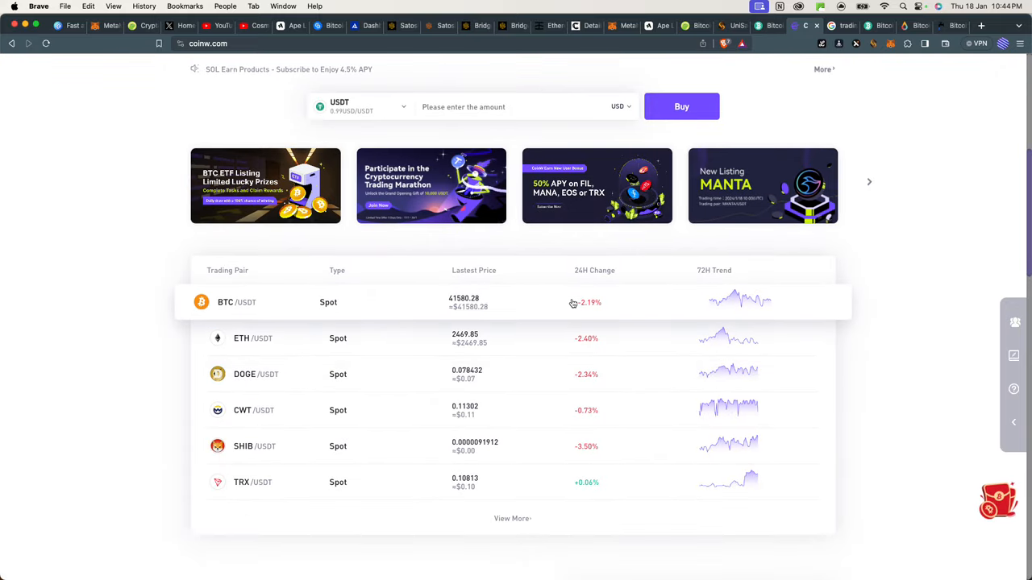
pyautogui.scroll(-3)
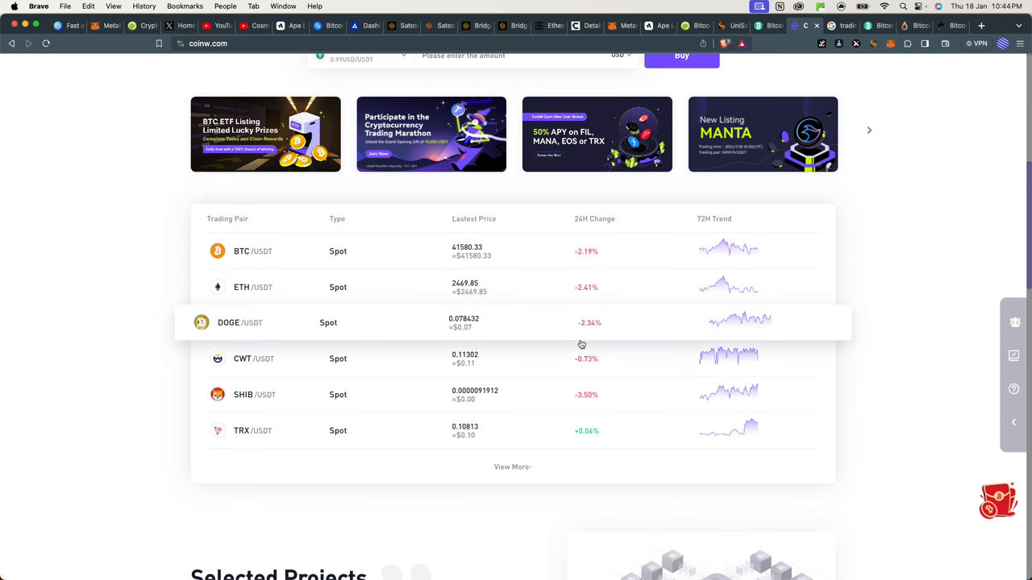
pyautogui.scroll(-3)
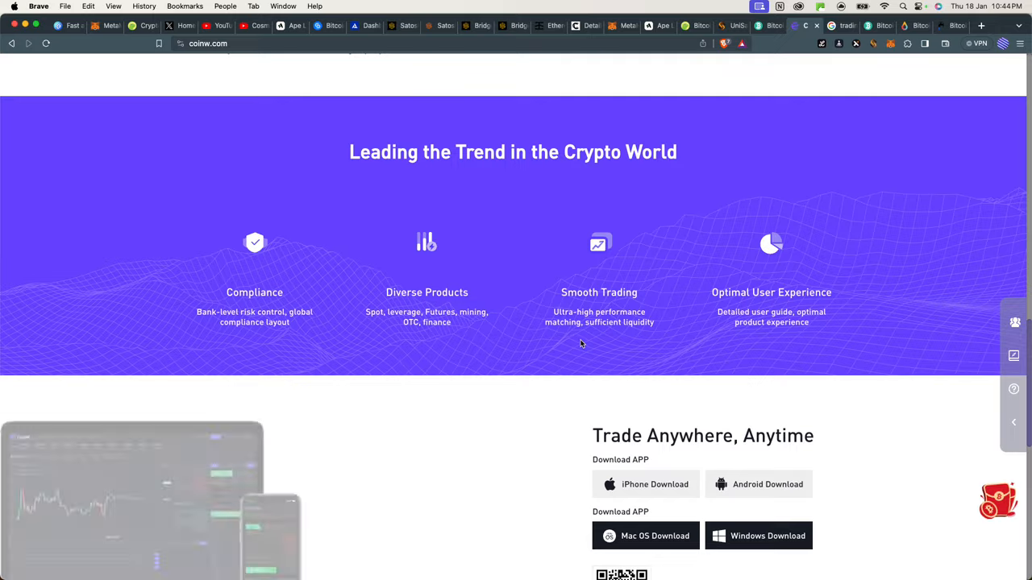
pyautogui.scroll(-3)
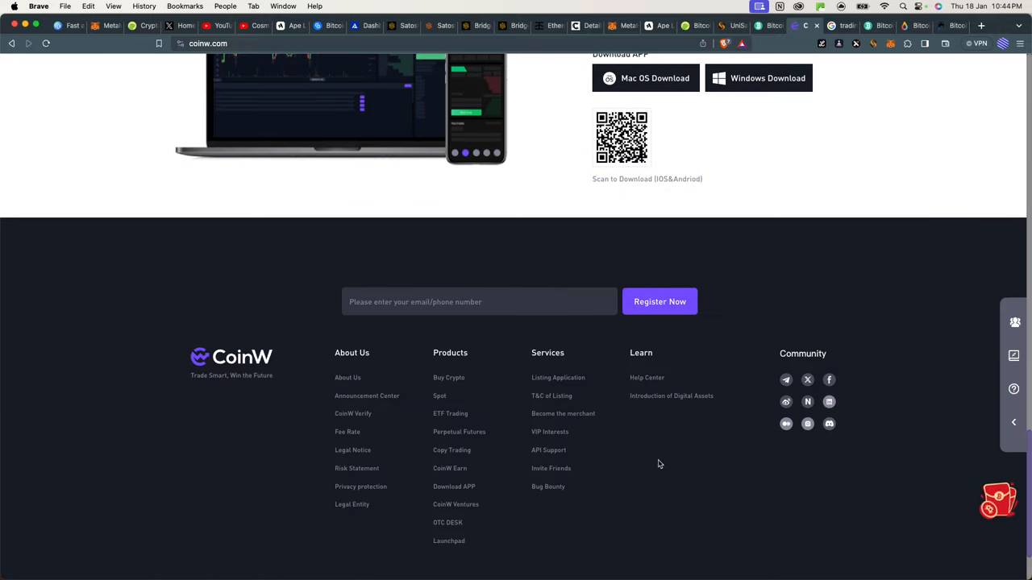
pyautogui.moveTo(753, 516)
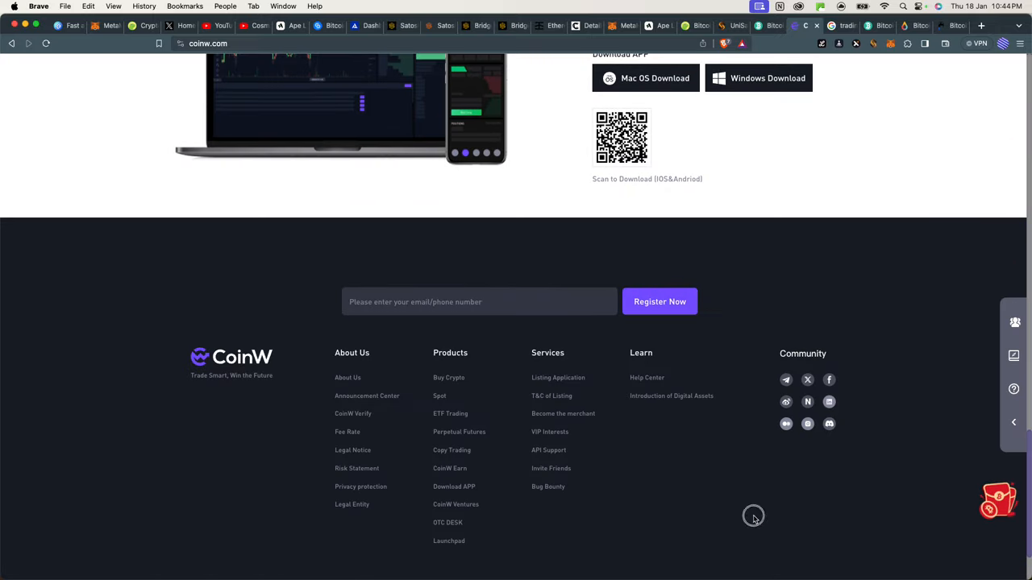